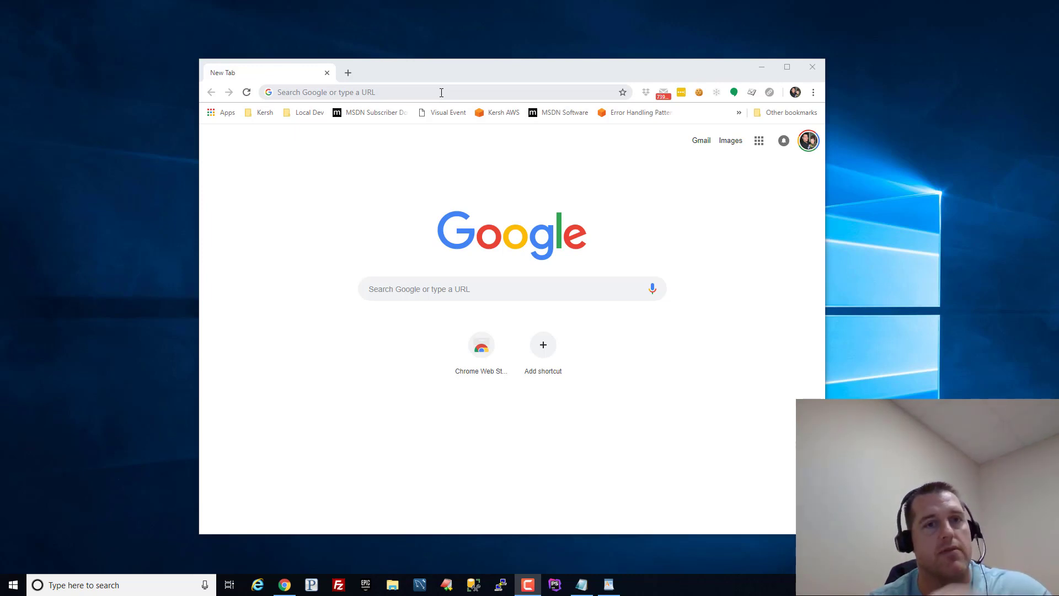
Clear all browsing data for all time, then navigate to facebook.com.
type("f")
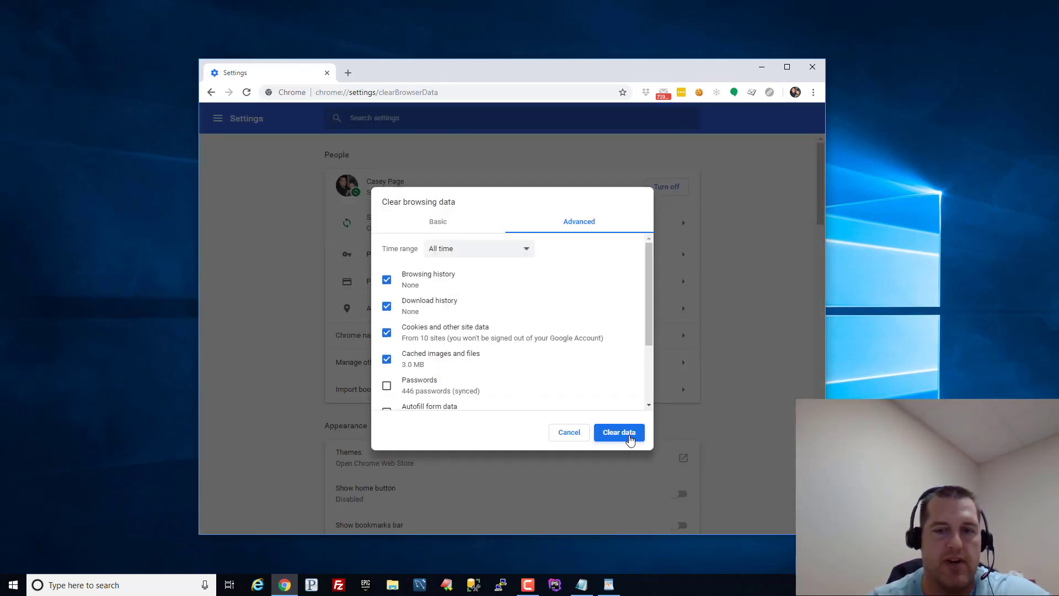
left_click(618, 432)
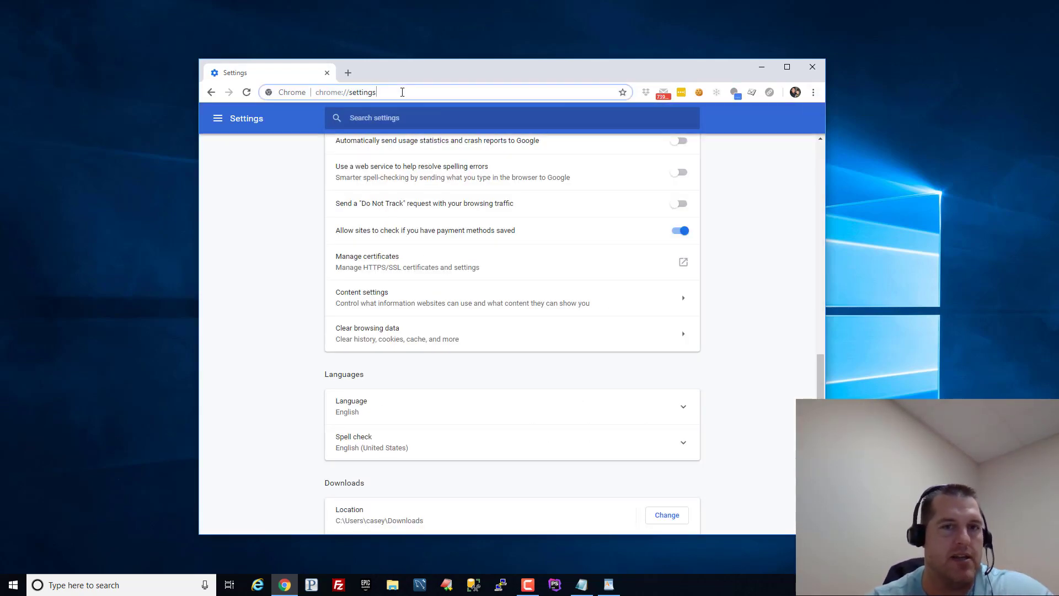
type("facebook.com")
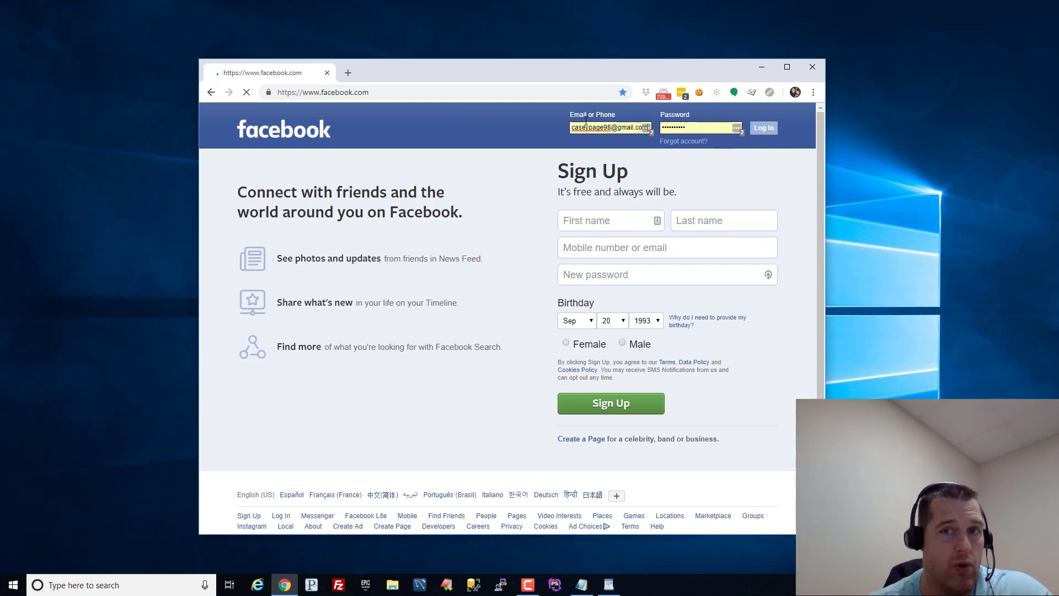
Log in, go to the profile timeline and follow the post's outsourcingforentrepreneurs.com link.
left_click(762, 128)
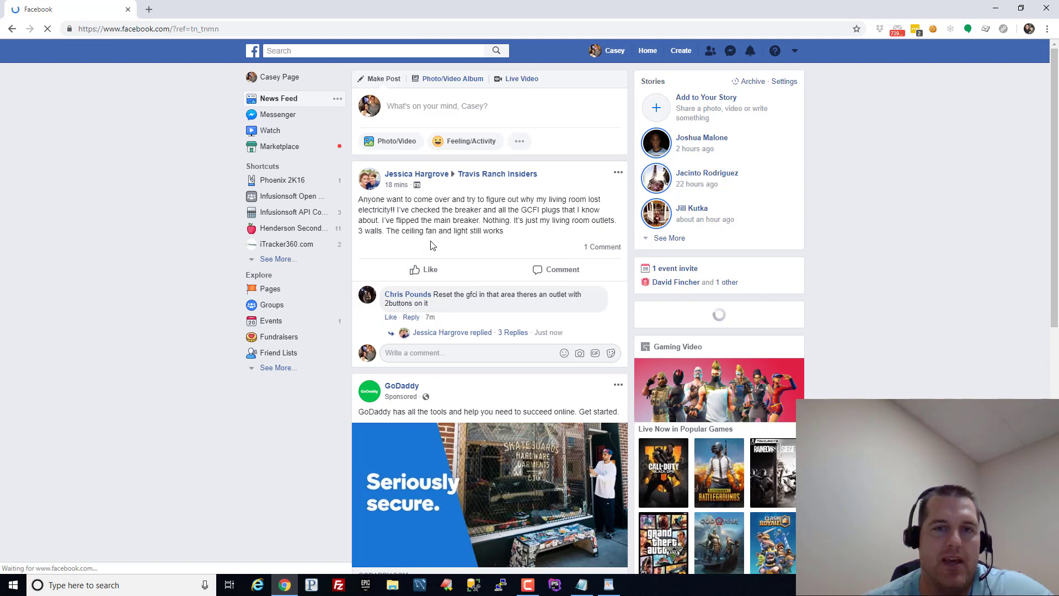
left_click(615, 50)
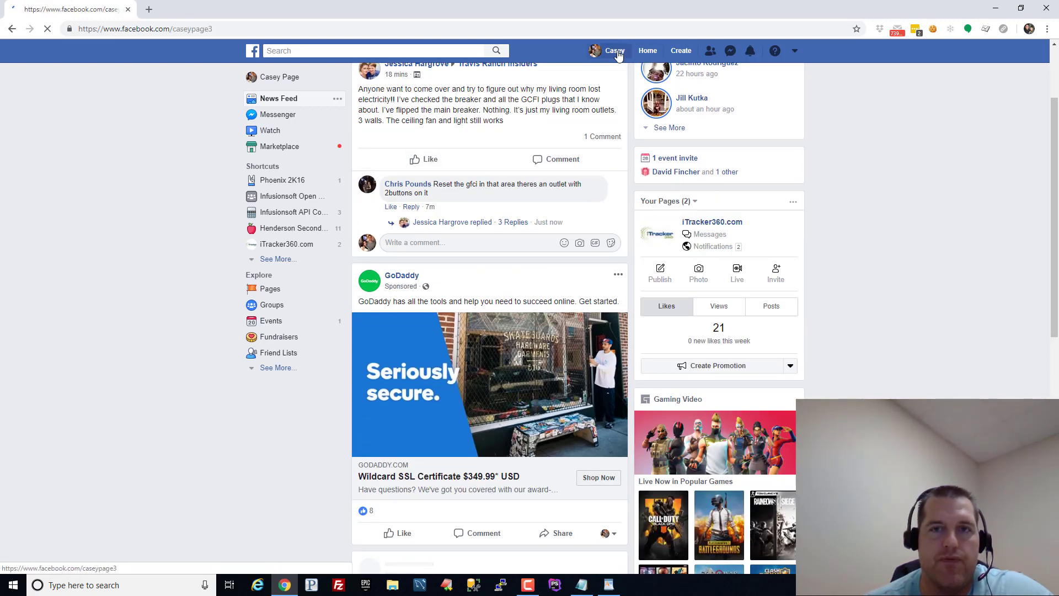
left_click(614, 50)
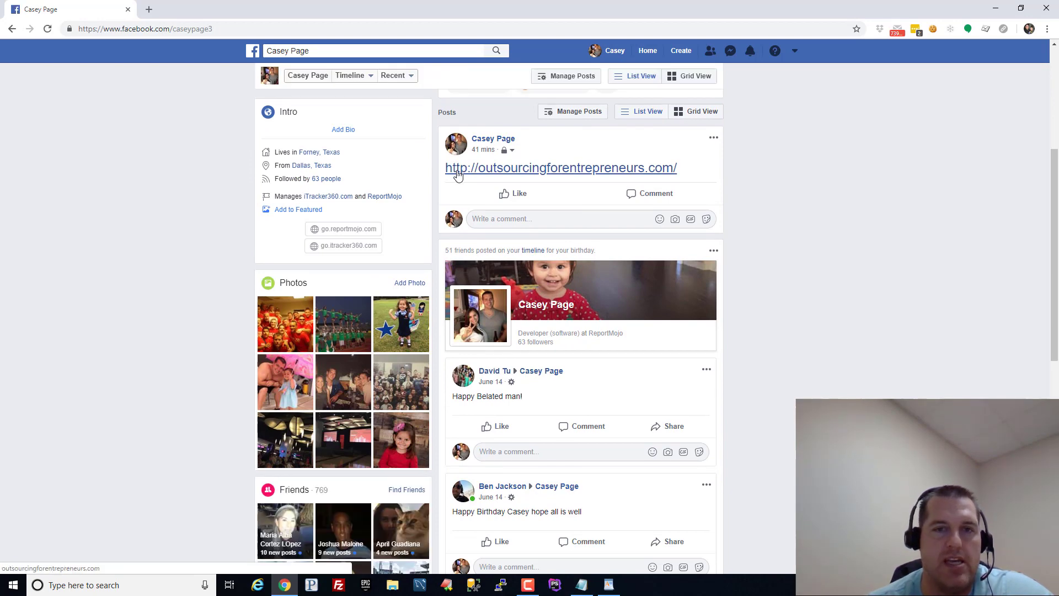
mouse_move(476, 179)
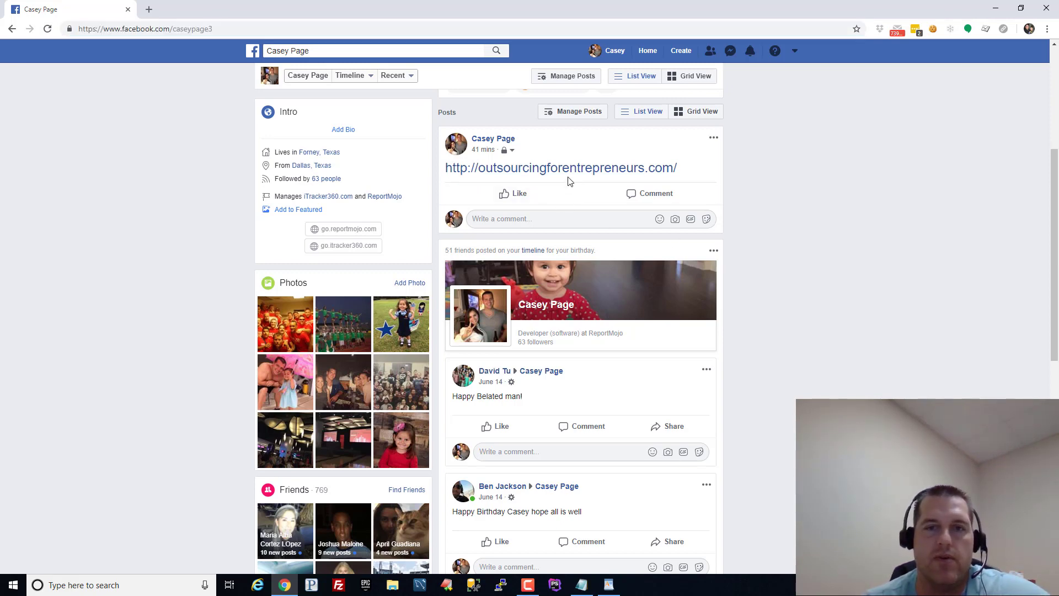
left_click(560, 168)
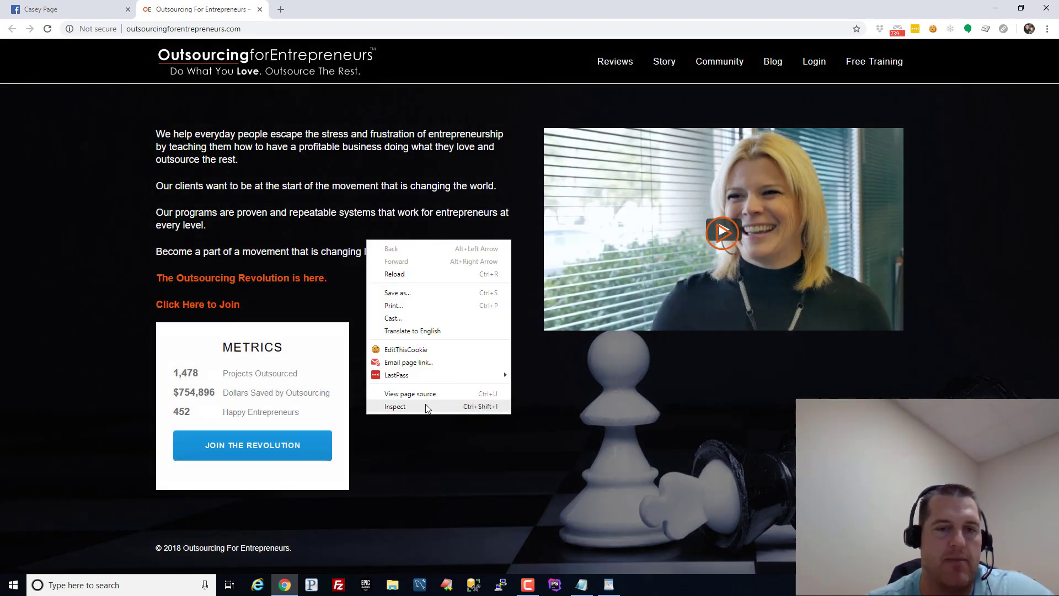
Evaluate document.referrer in the DevTools console on the outsourcing site.
left_click(395, 406)
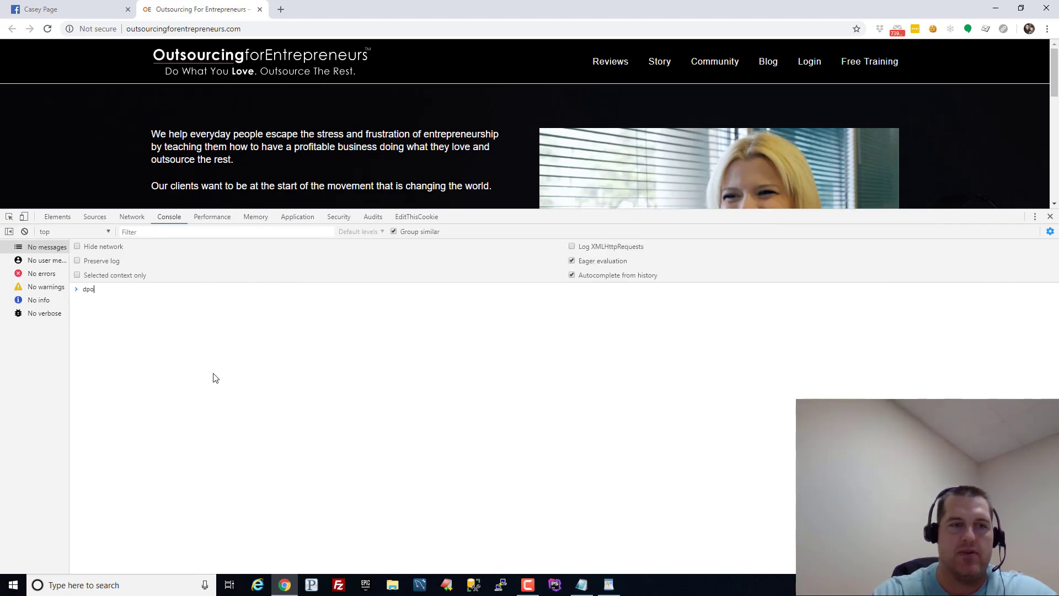
type("document")
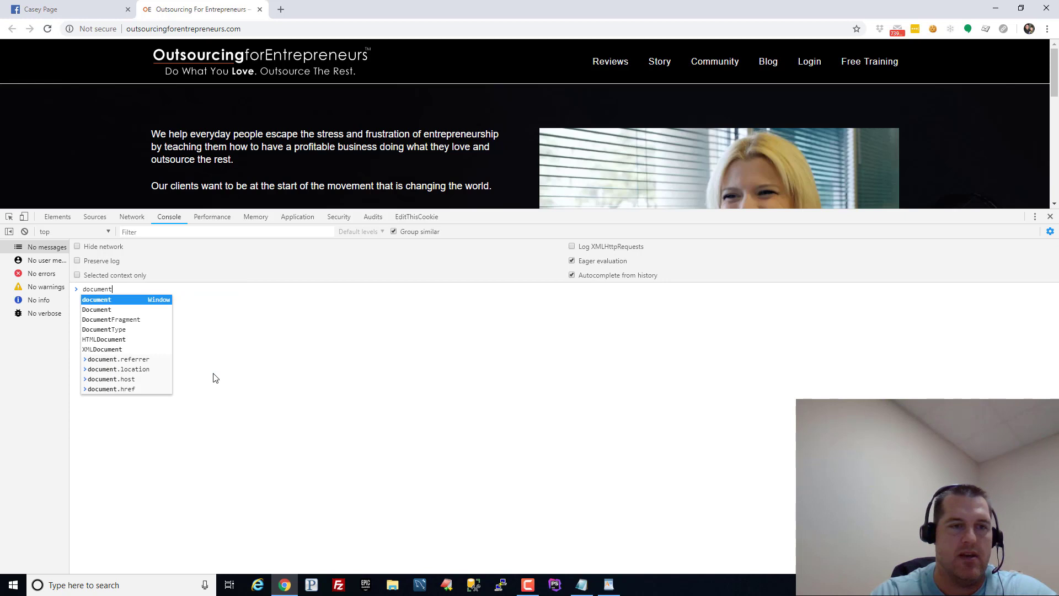
key("Enter")
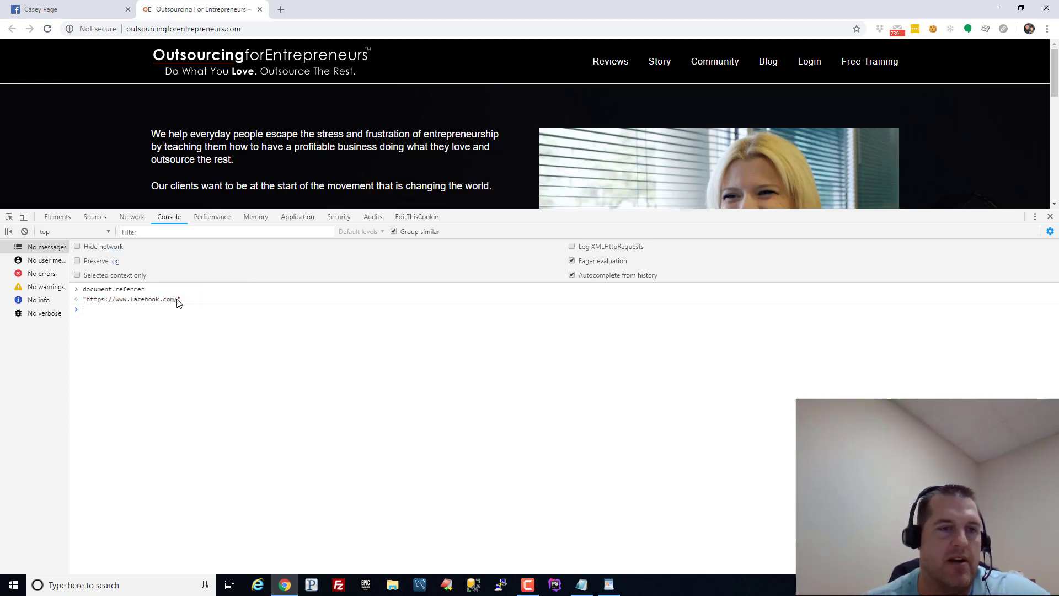
left_click(68, 9)
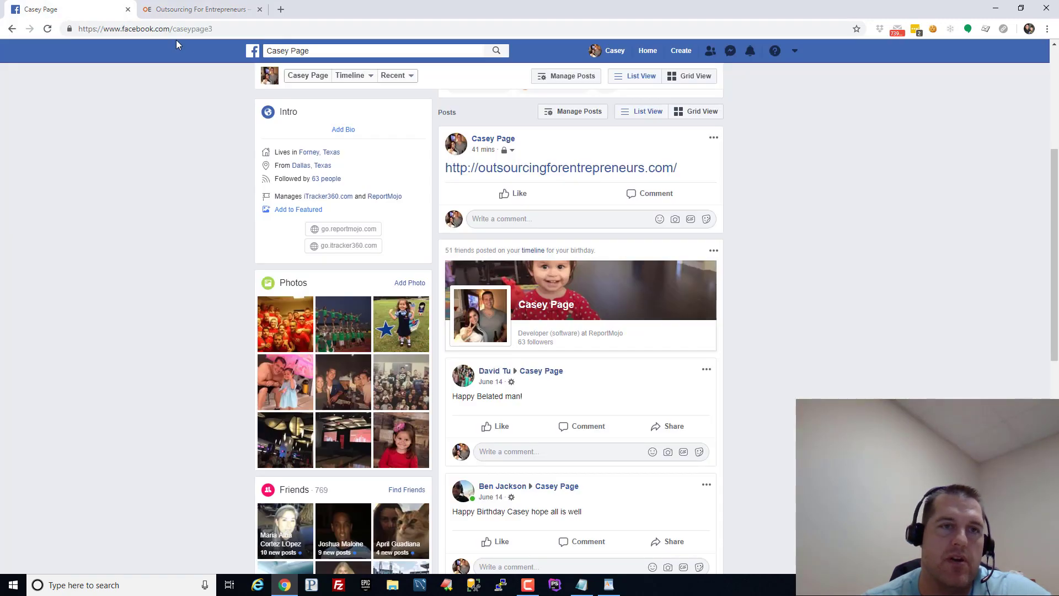
left_click(172, 29)
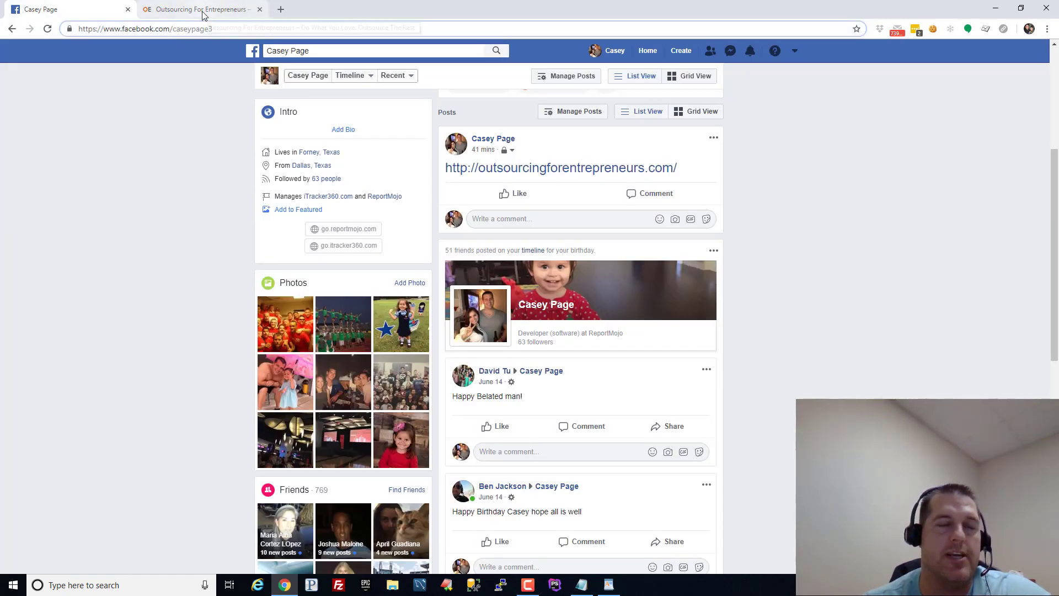
left_click(200, 9)
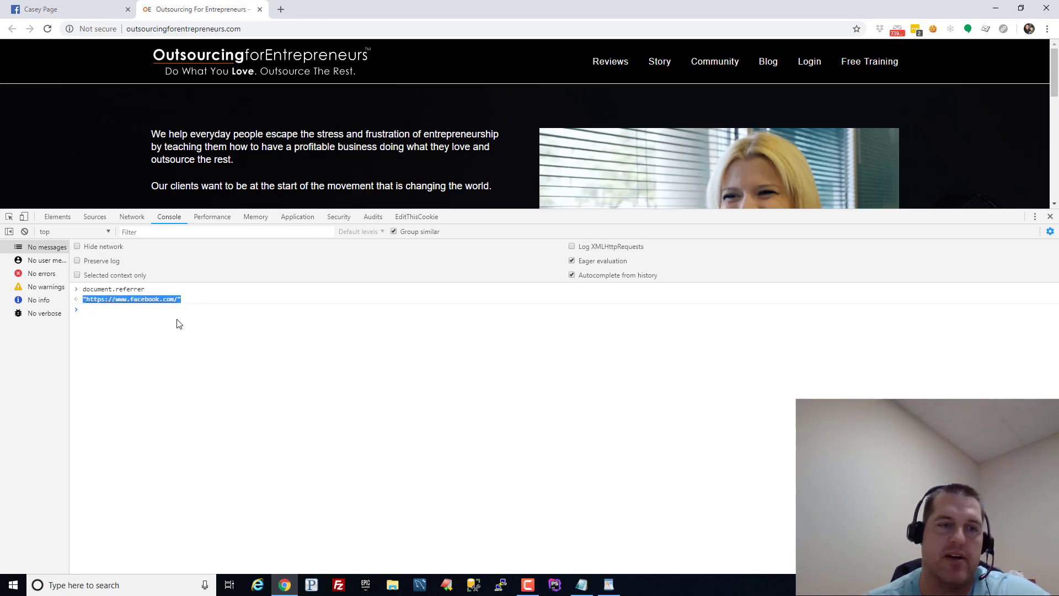
left_click(61, 9)
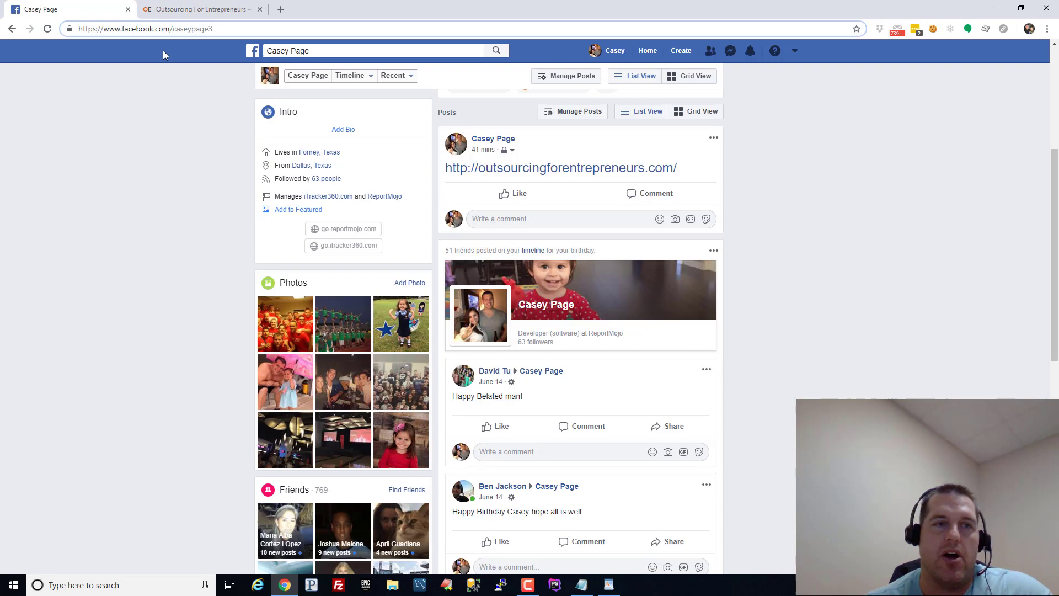
double_click(192, 29)
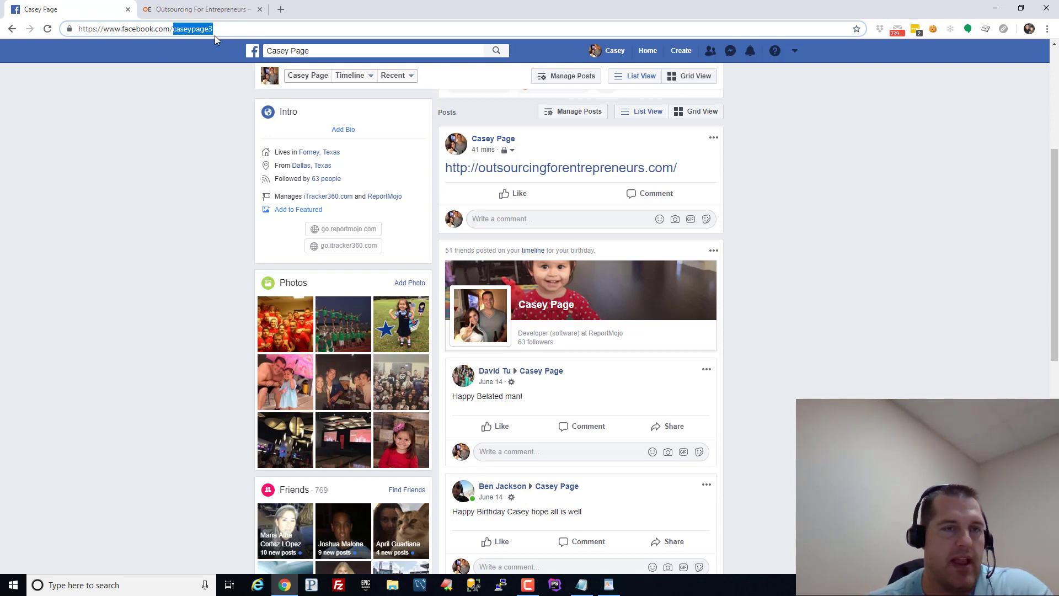
left_click(200, 8)
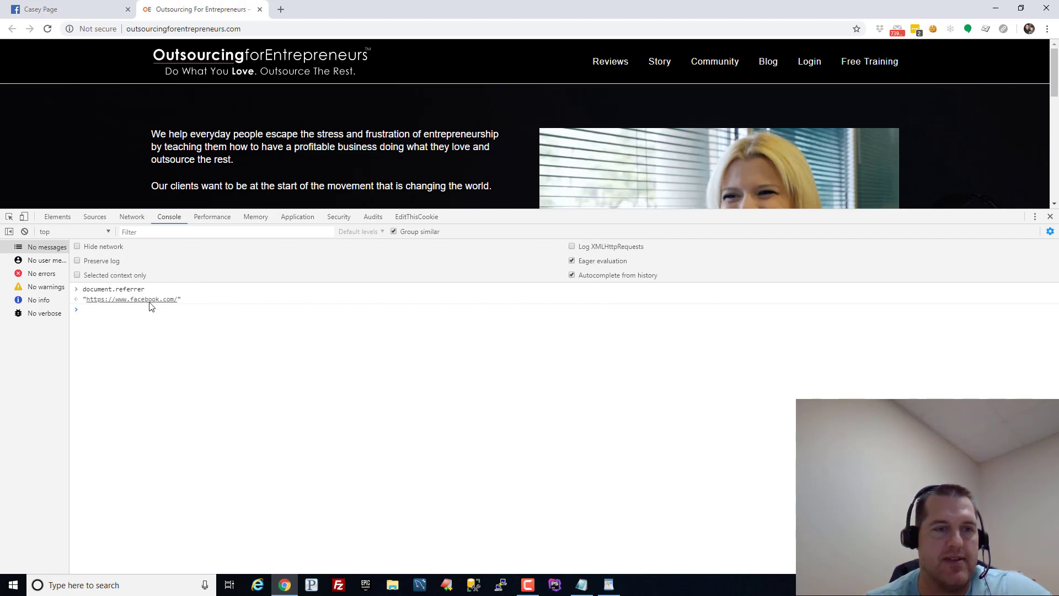
double_click(131, 299)
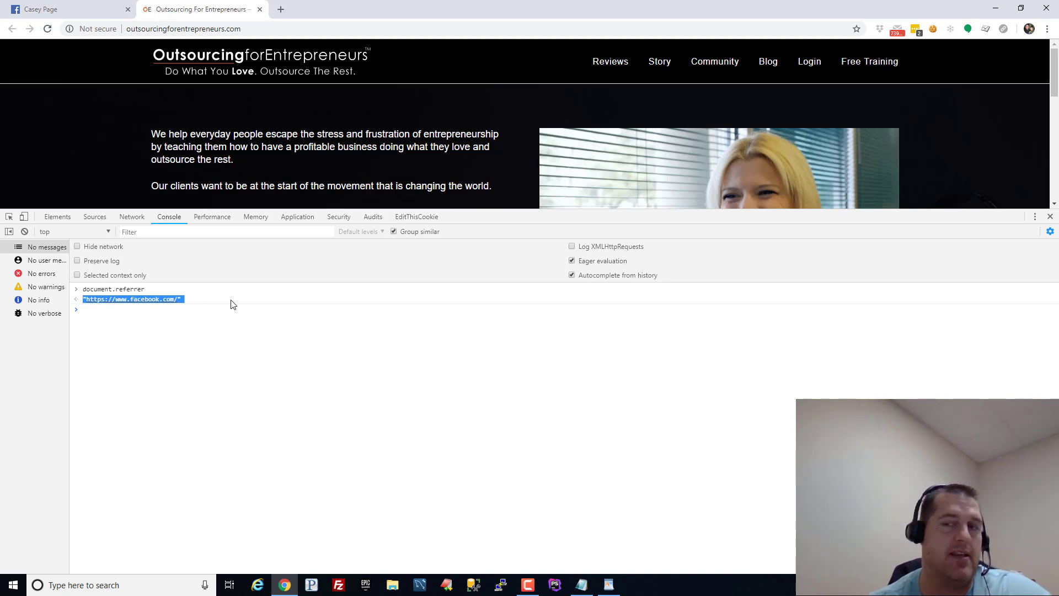
mouse_move(931, 245)
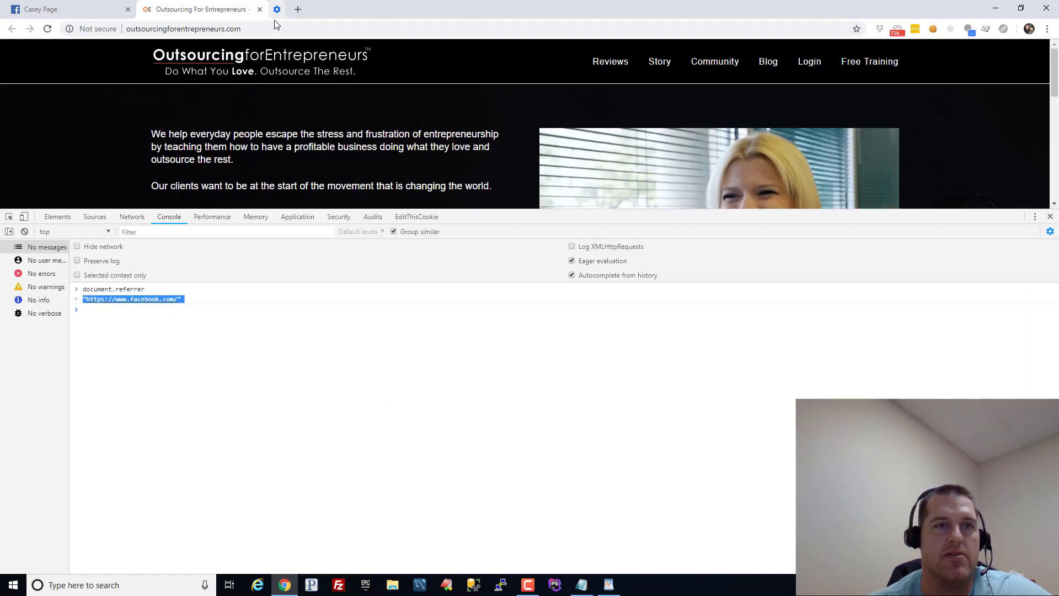
Restart Chrome and load the crystal shop's How It Works page.
left_click(60, 8)
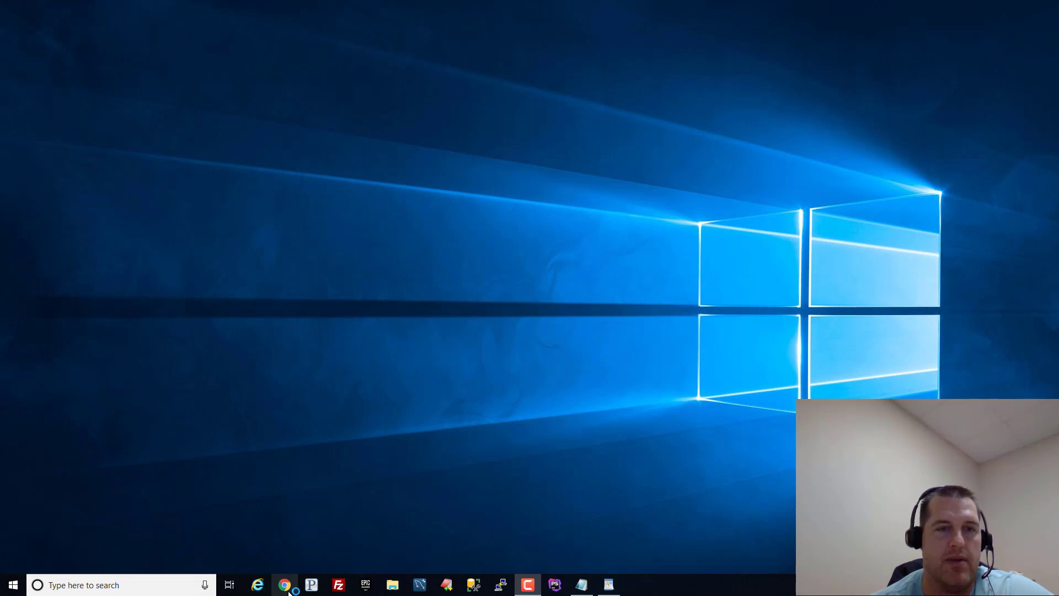
left_click(283, 585)
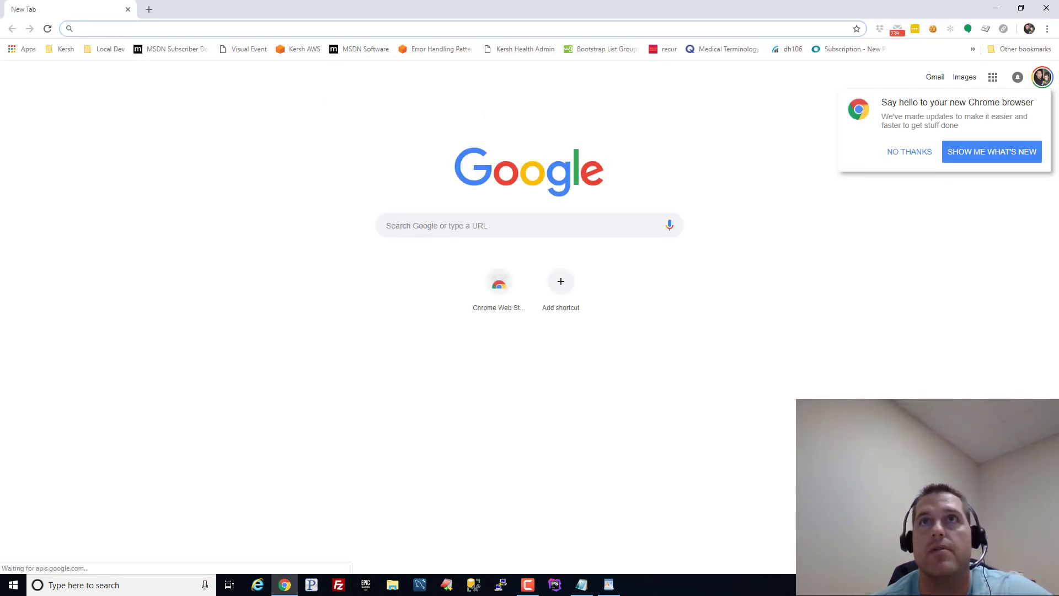
left_click(203, 28)
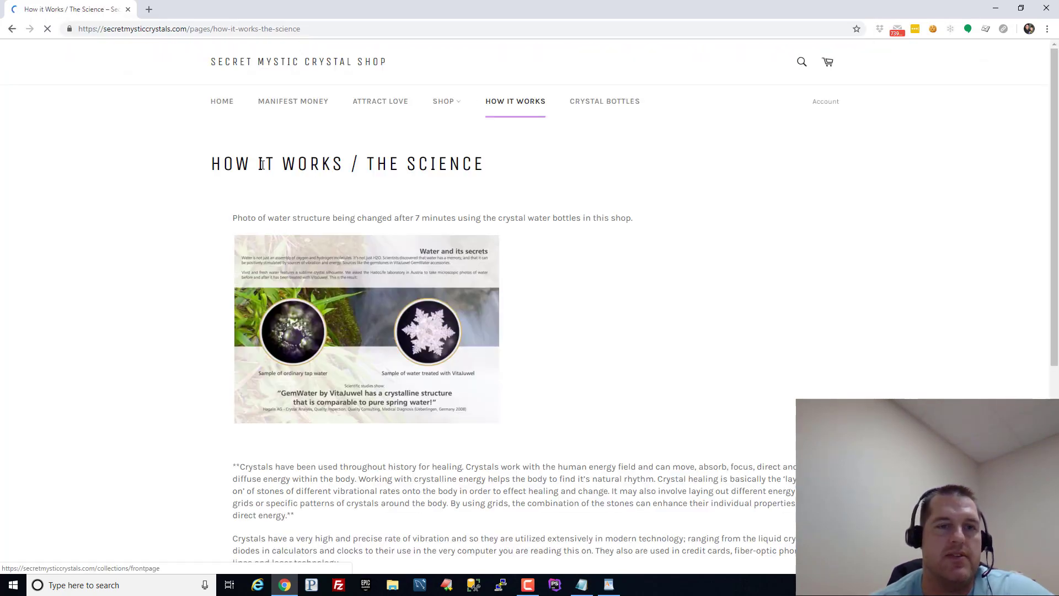
left_click(189, 29)
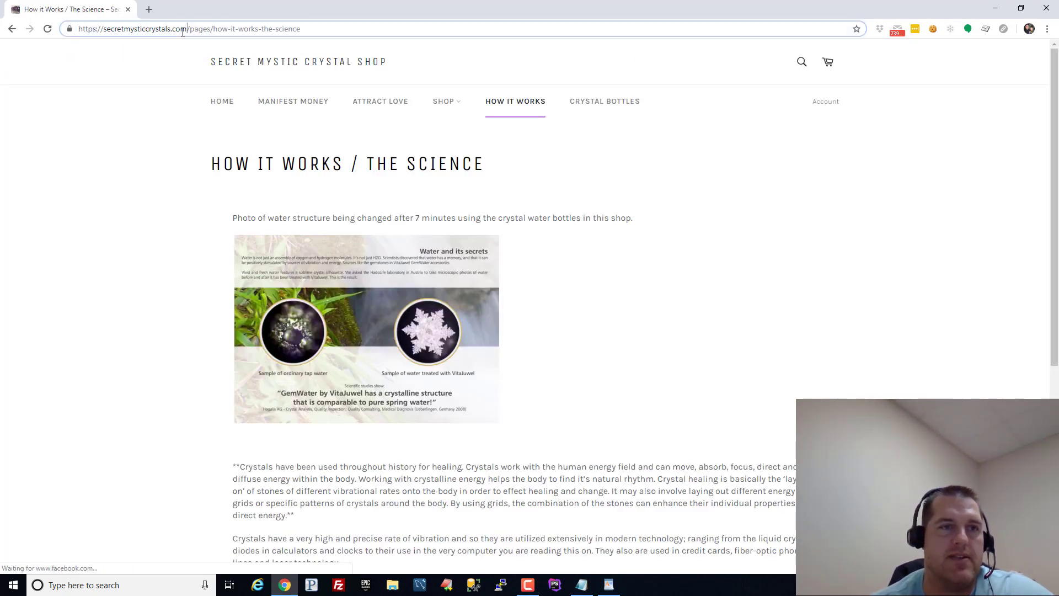
Follow the outsourcingforentrepreneurs.com link at the bottom of the page.
scroll("down", 3)
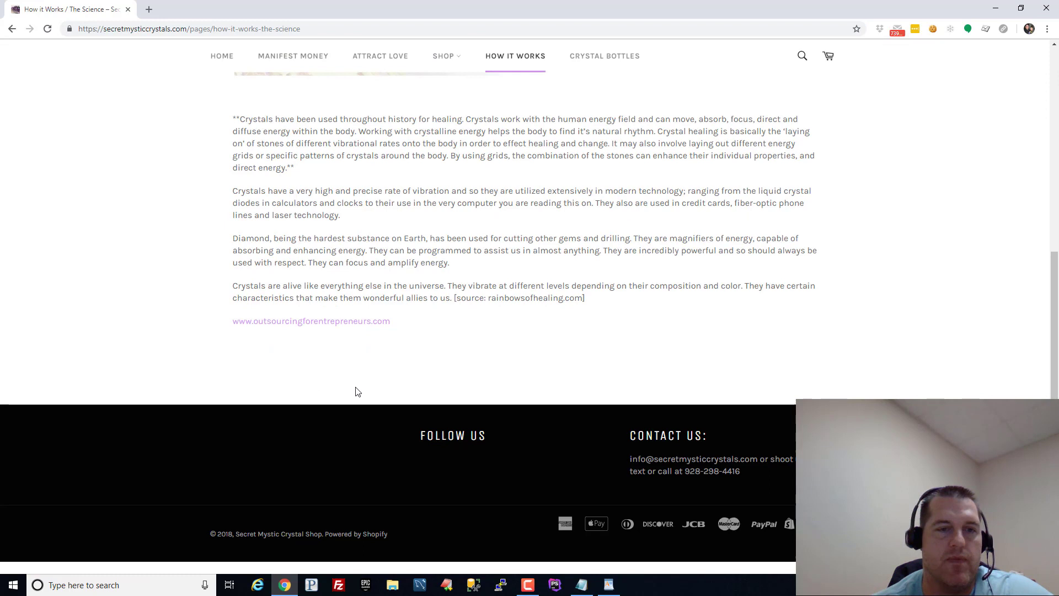
double_click(311, 321)
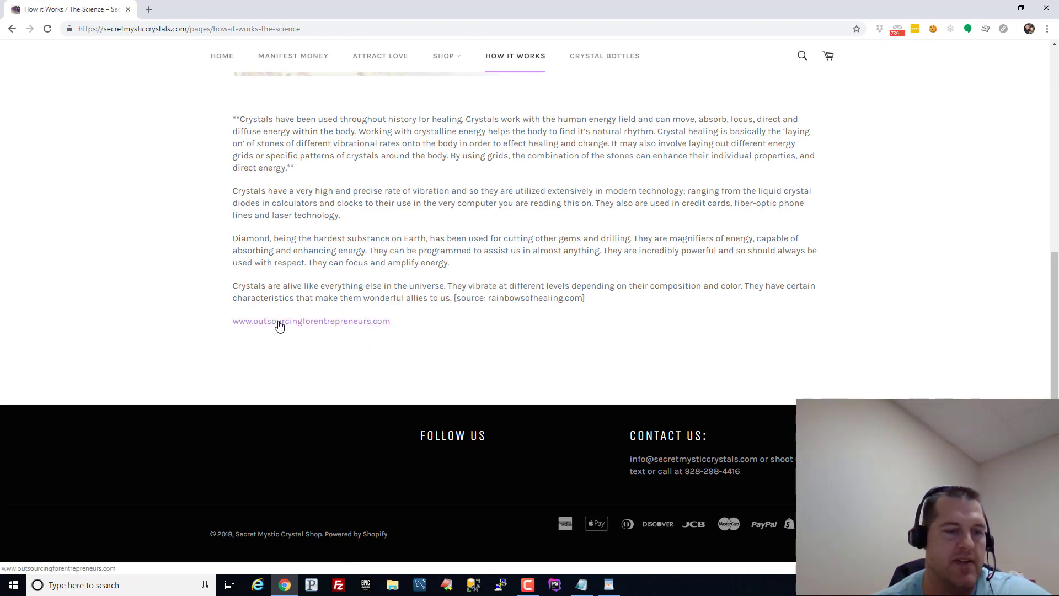
mouse_move(280, 327)
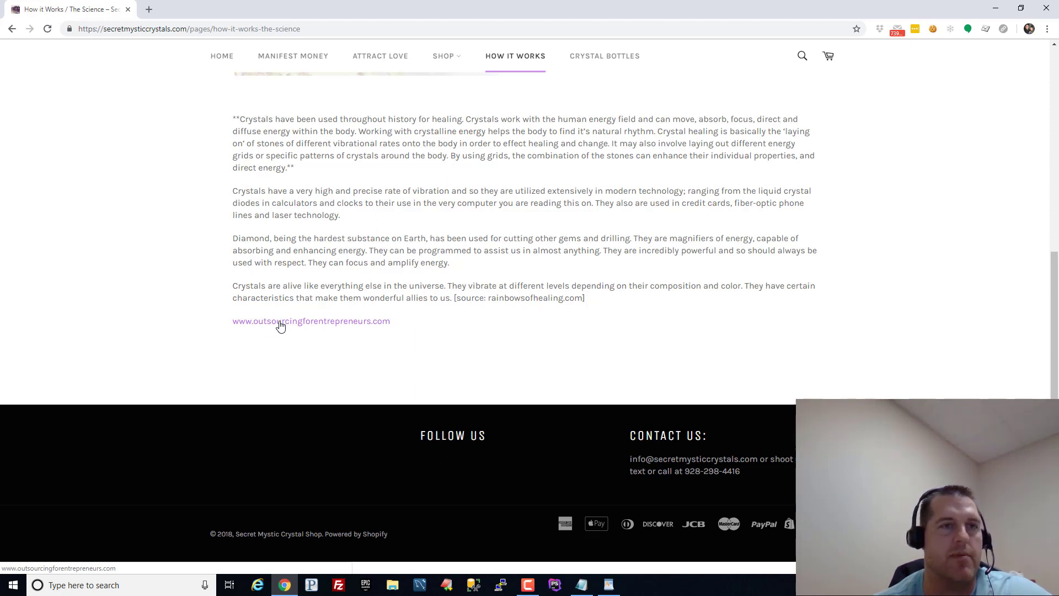
left_click(312, 321)
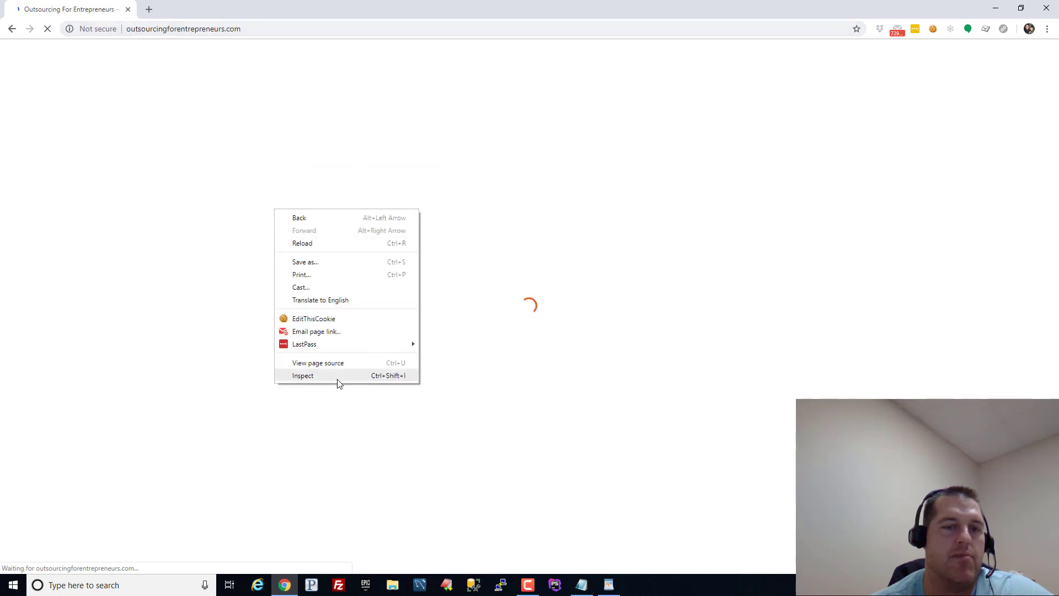
Run document.referrer in the console and see it return an empty string.
left_click(302, 375)
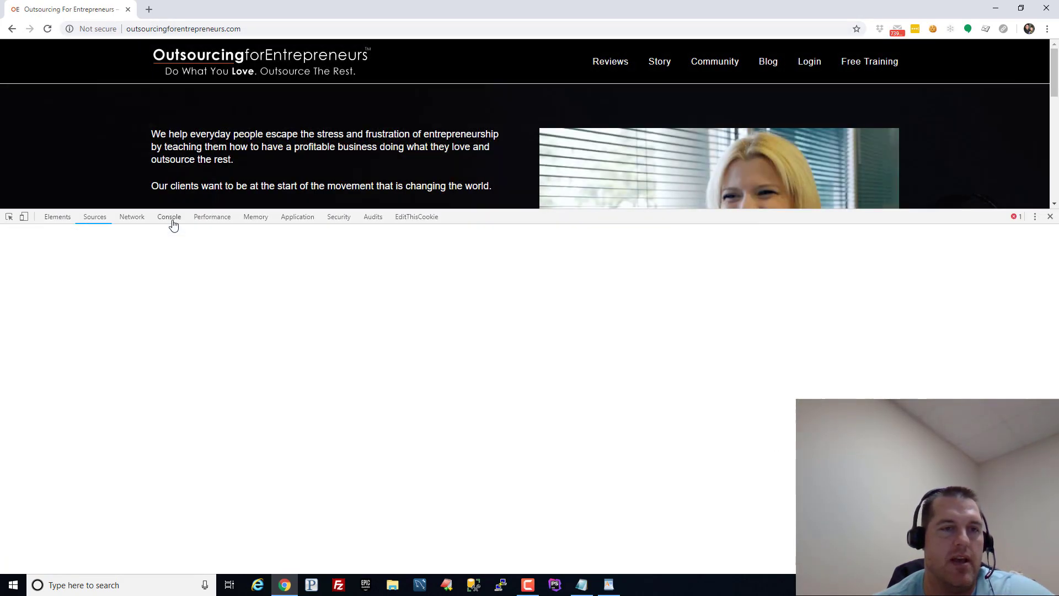
left_click(169, 216)
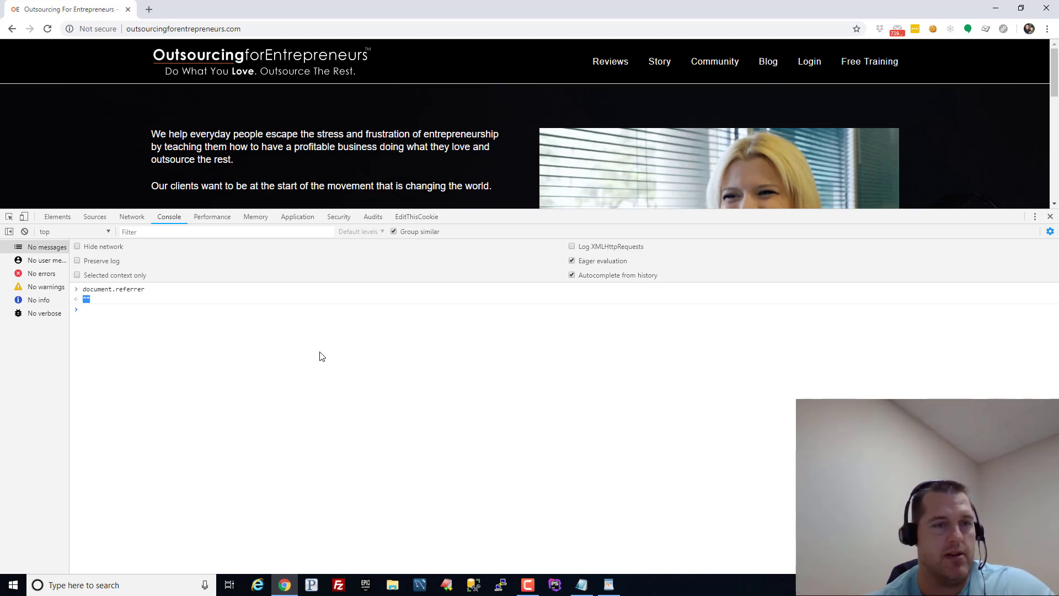
key("Enter")
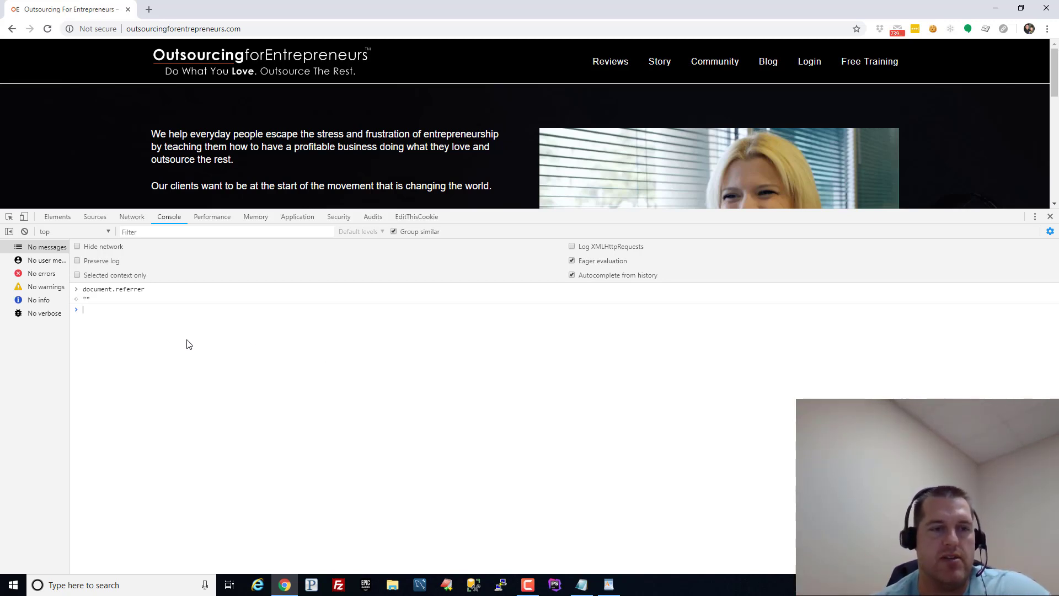
mouse_move(300, 330)
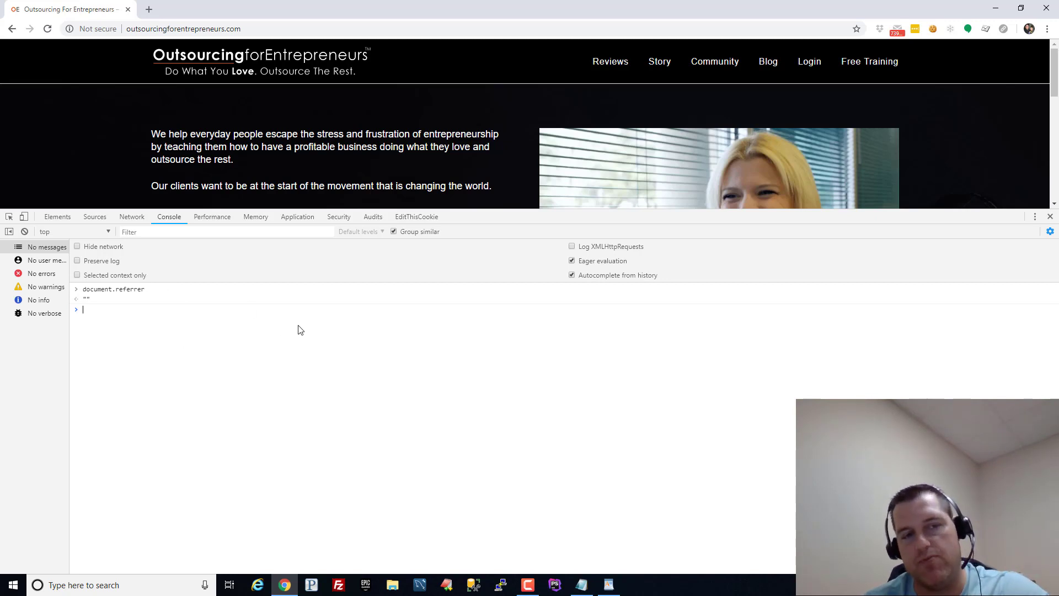
mouse_move(312, 280)
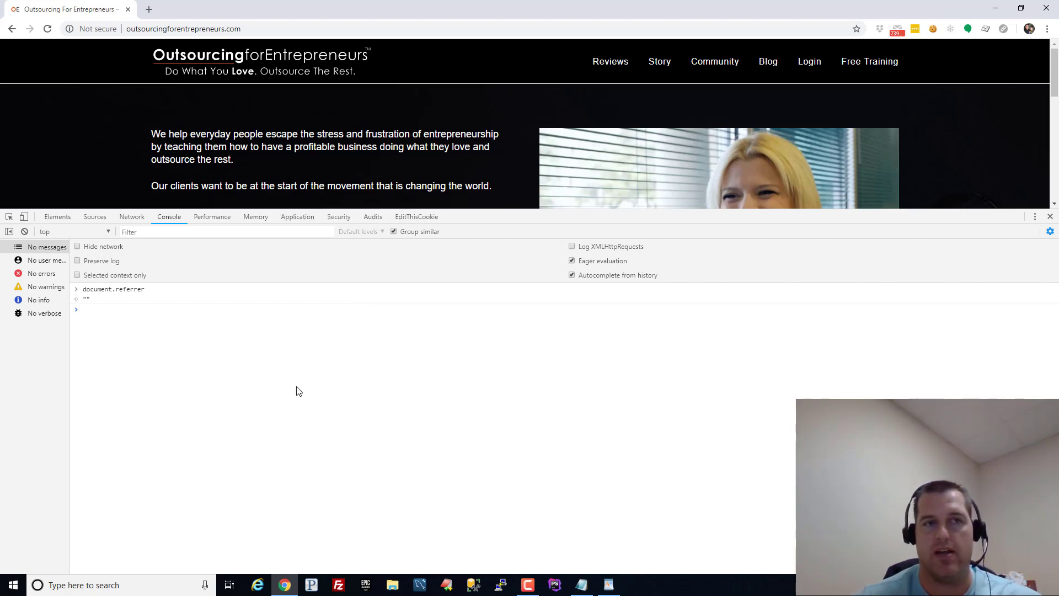
mouse_move(305, 357)
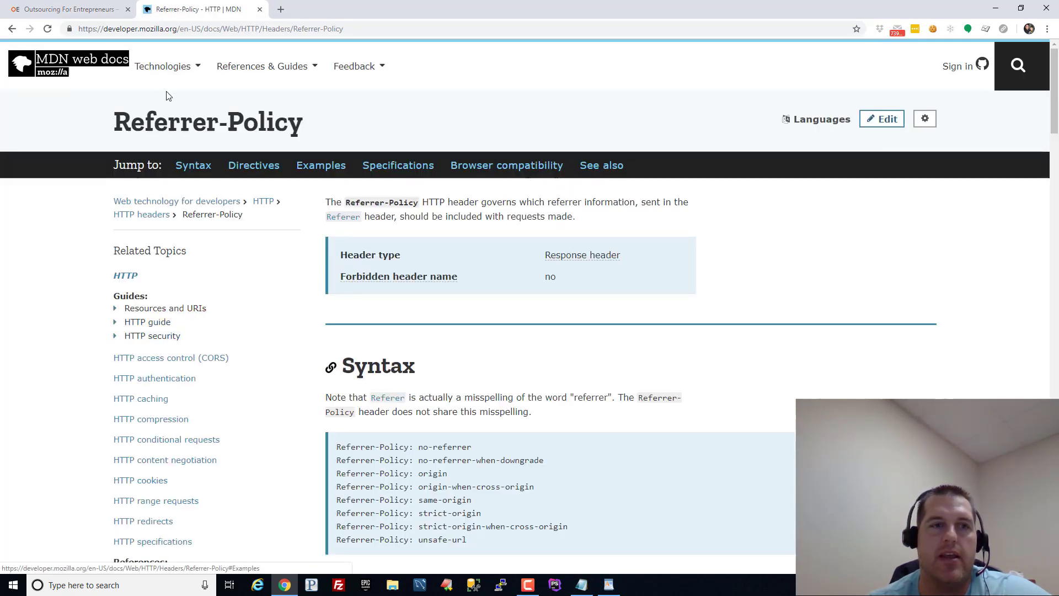
Scroll the MDN Referrer-Policy page through its examples and compatibility tables.
scroll("down", 3)
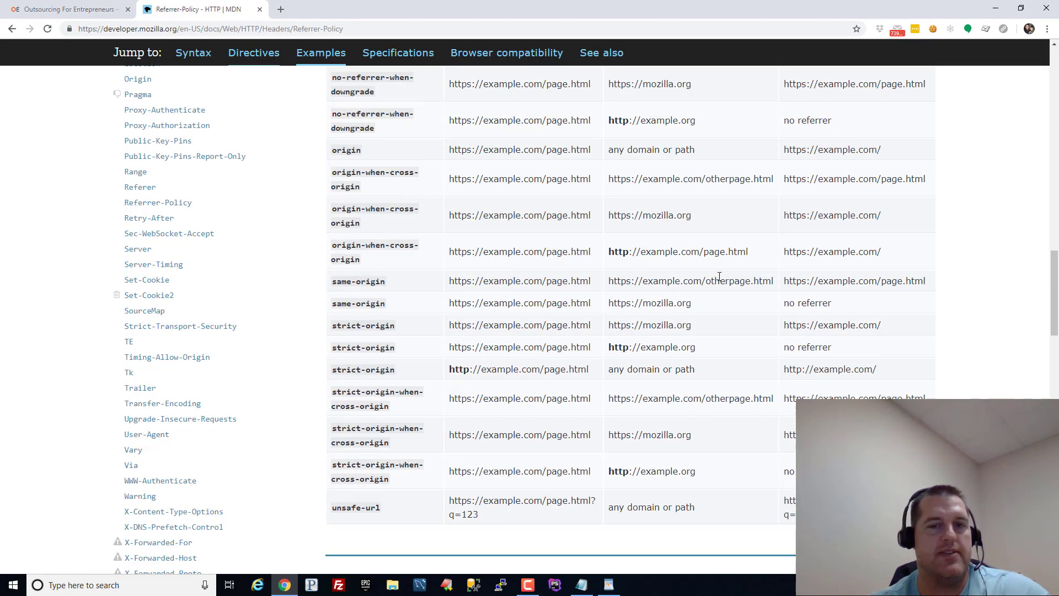
scroll("down", 3)
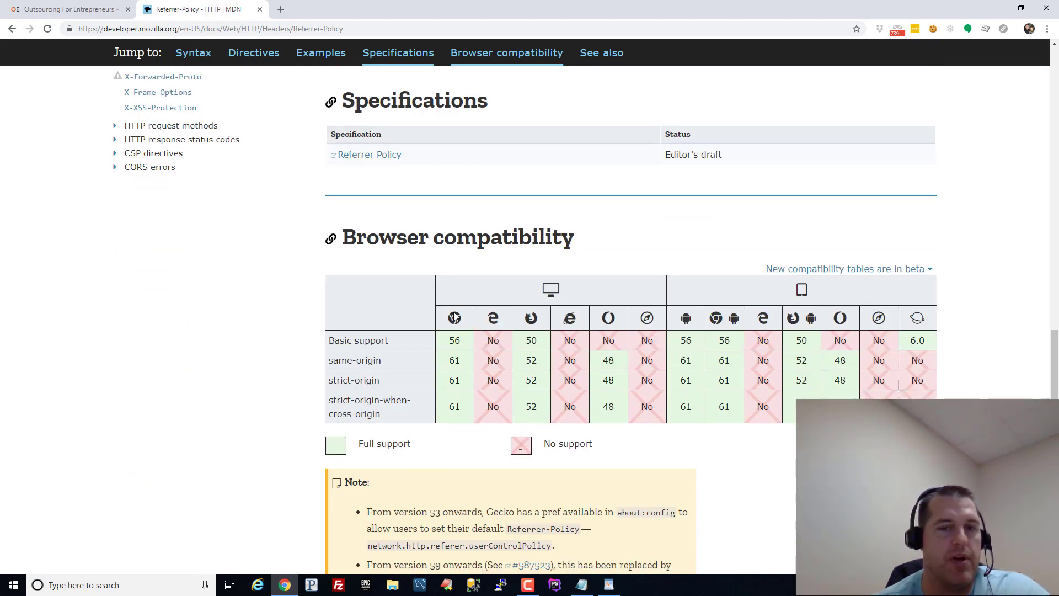
mouse_move(716, 333)
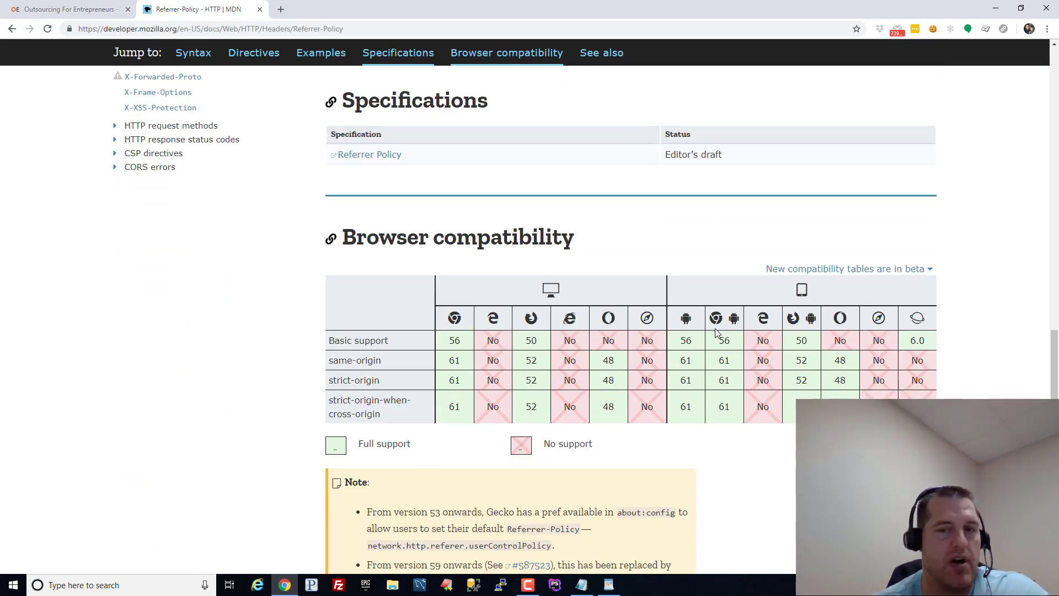
mouse_move(475, 271)
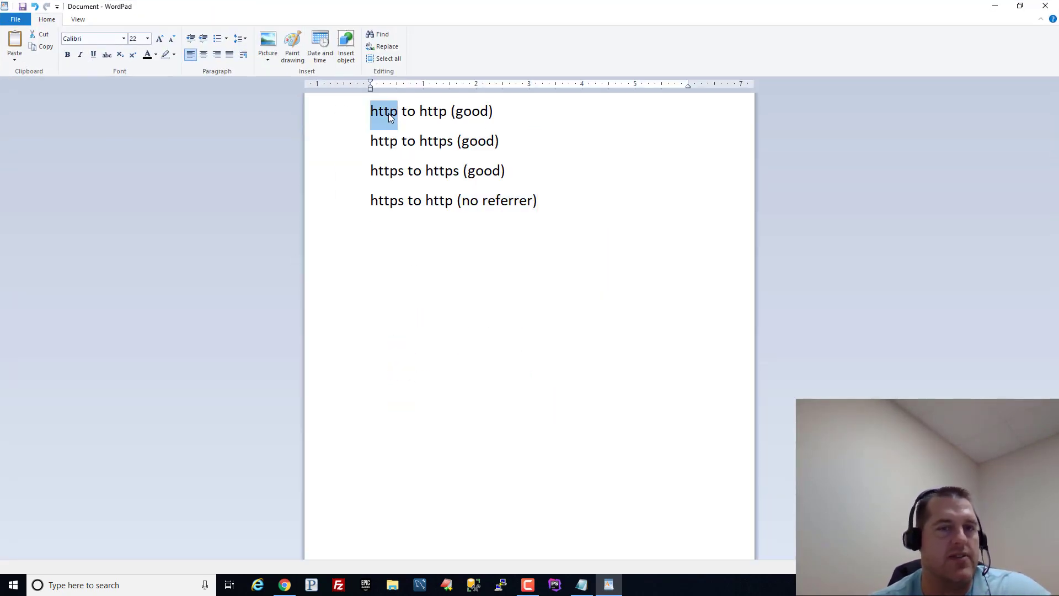
left_click(428, 110)
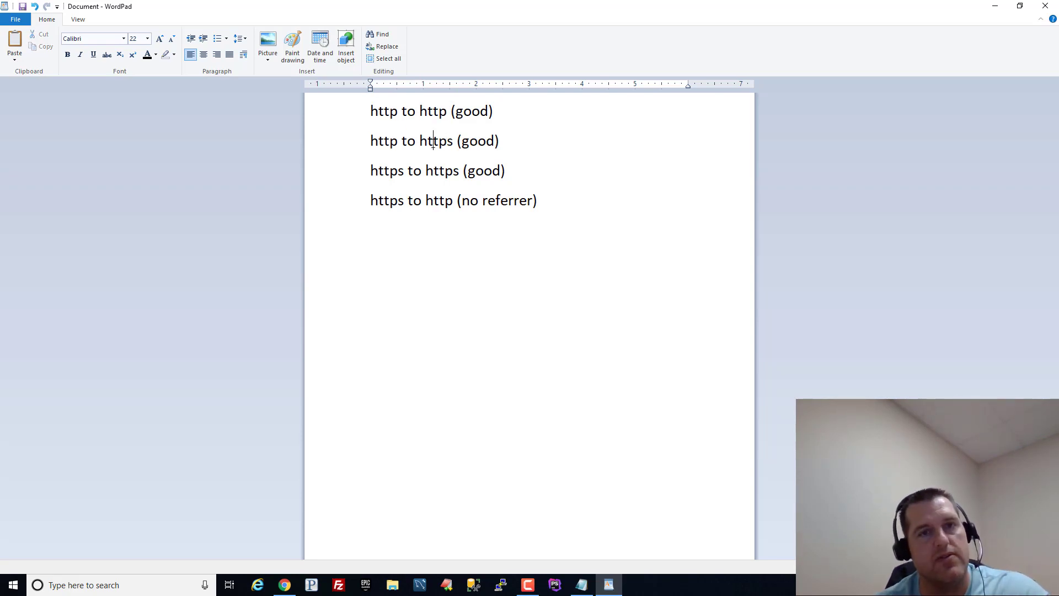
double_click(431, 110)
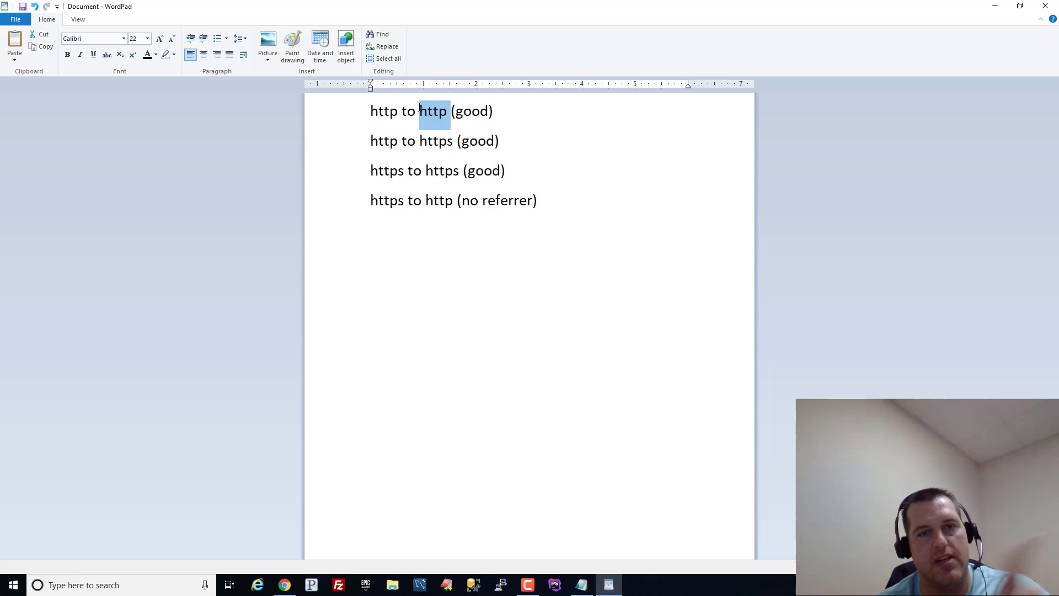
left_click_drag(419, 111, 493, 110)
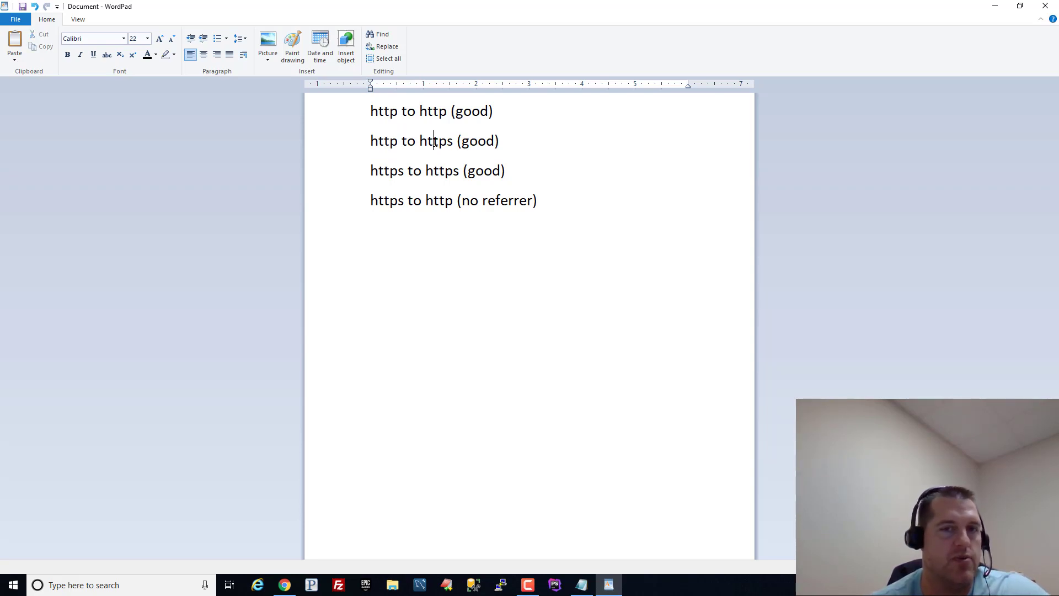
double_click(383, 140)
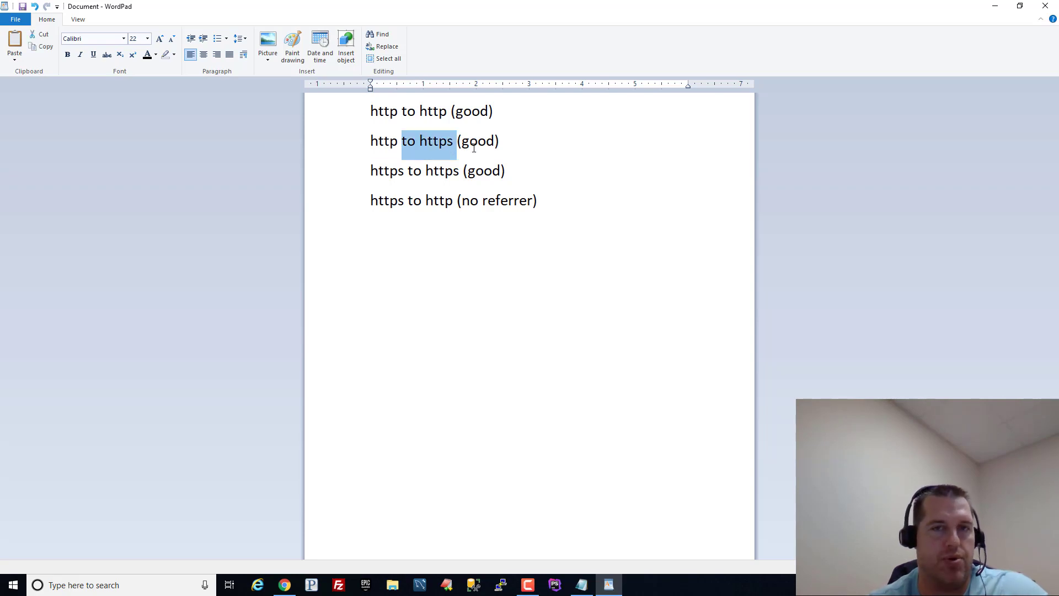
double_click(477, 140)
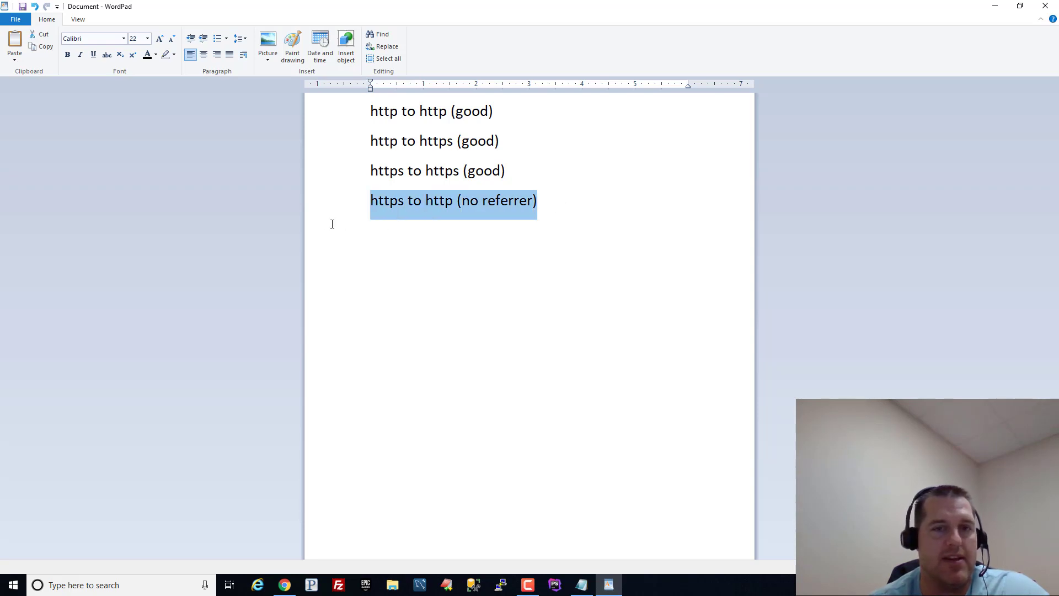
mouse_move(588, 230)
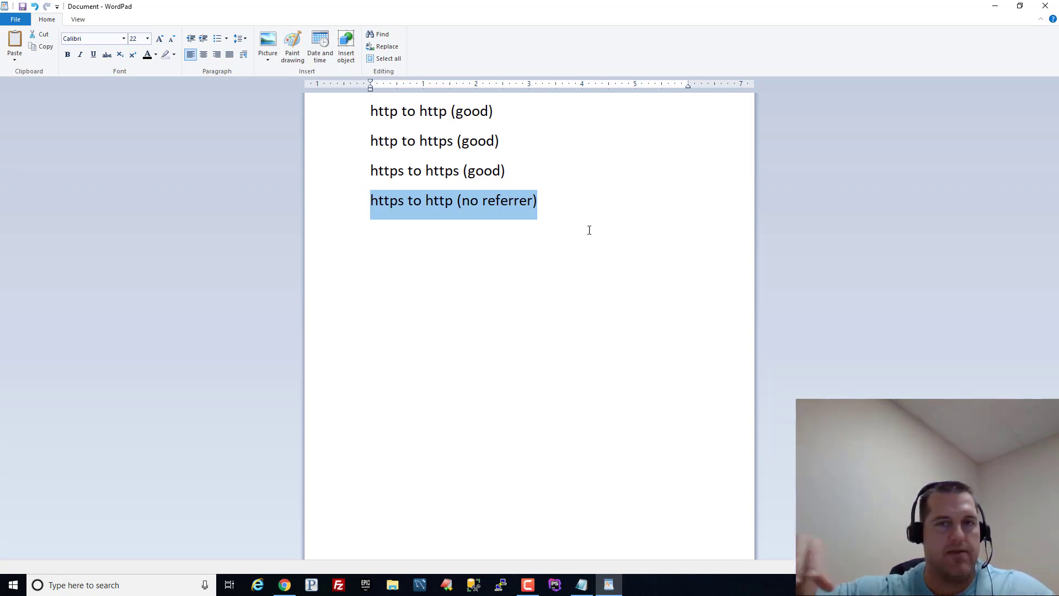
left_click(588, 230)
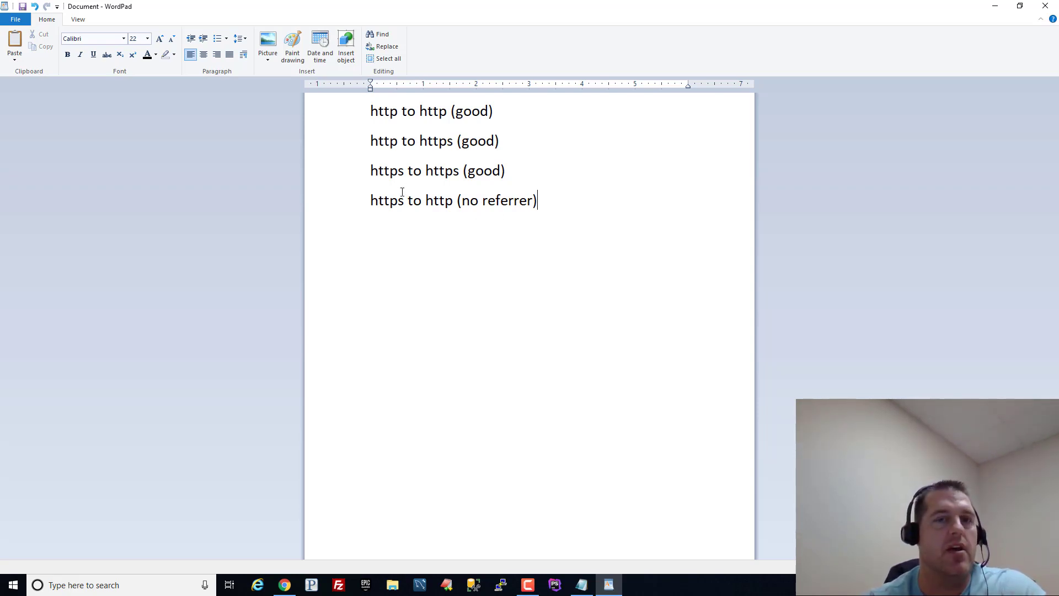
double_click(386, 200)
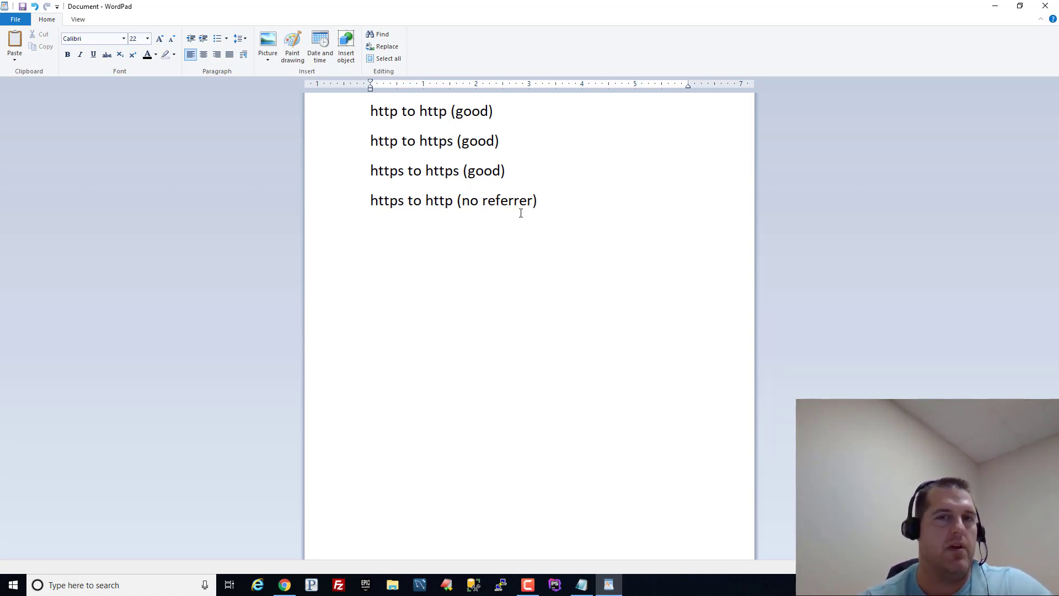
left_click(482, 200)
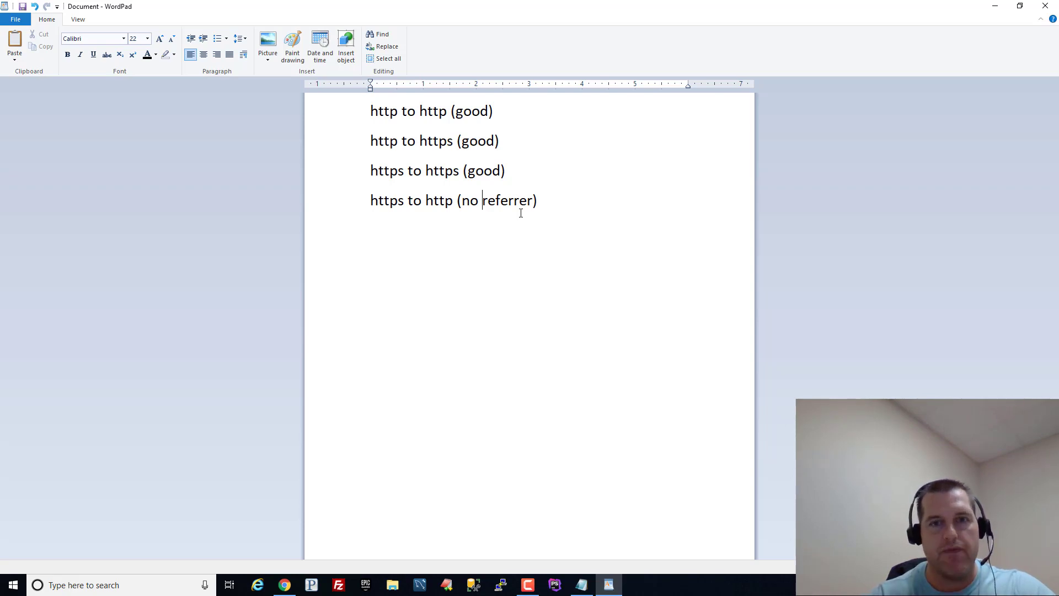
type("facebook")
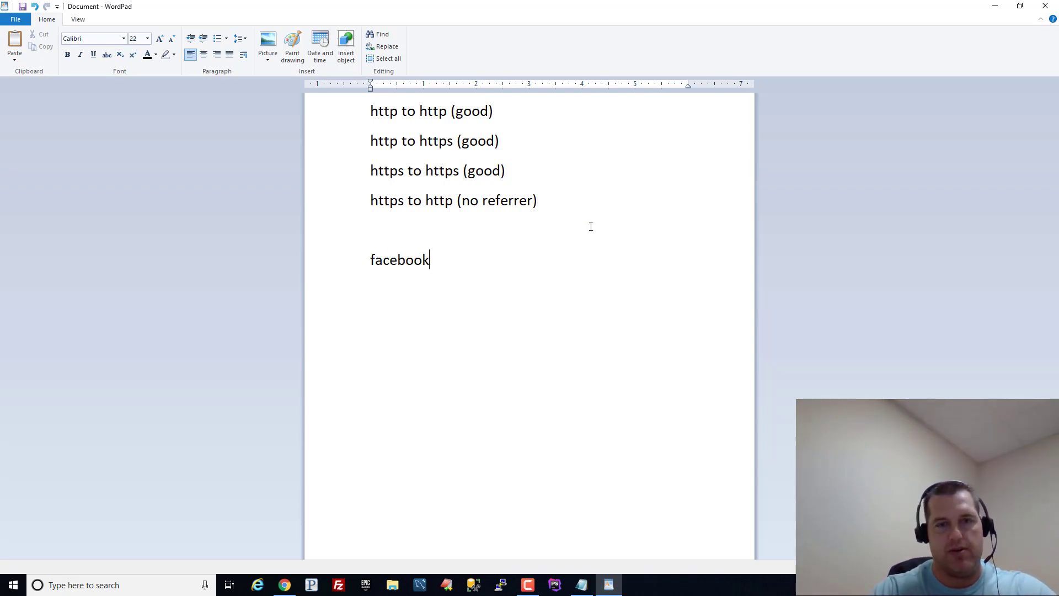
type(".com/caseypage3")
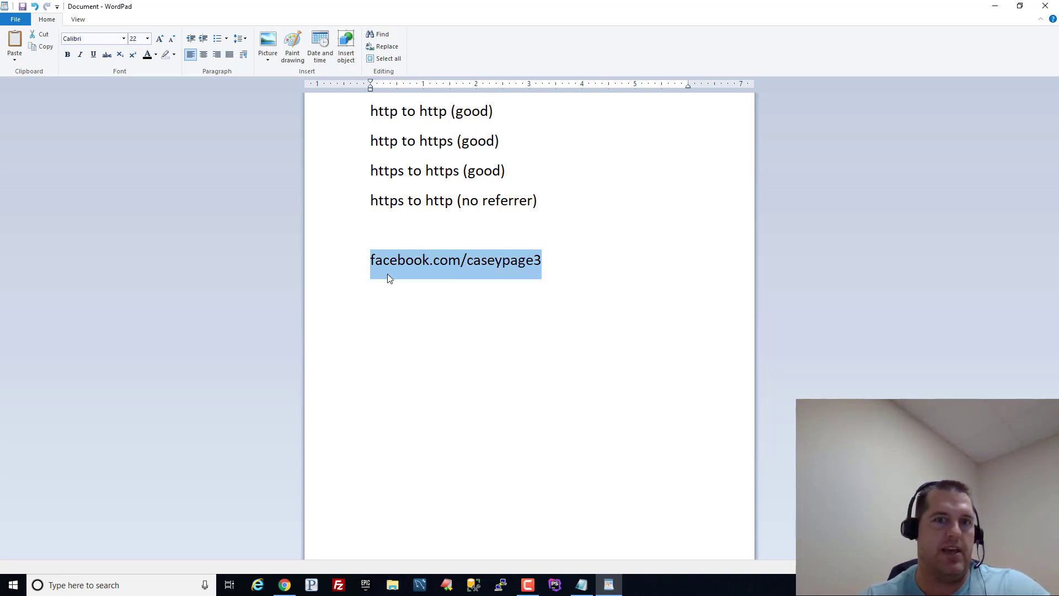
double_click(500, 260)
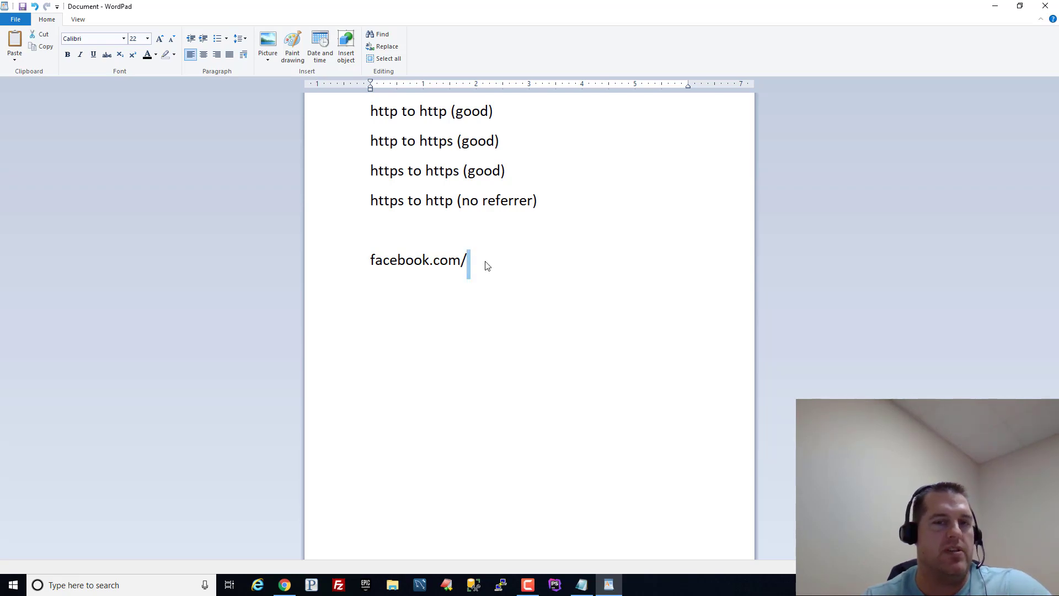
left_click(461, 259)
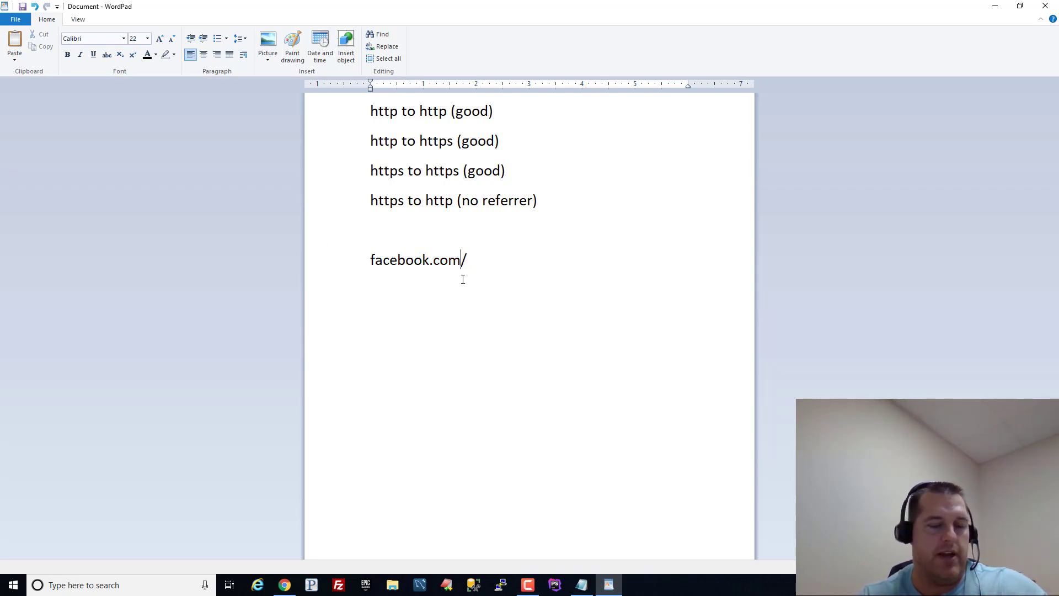
mouse_move(495, 291)
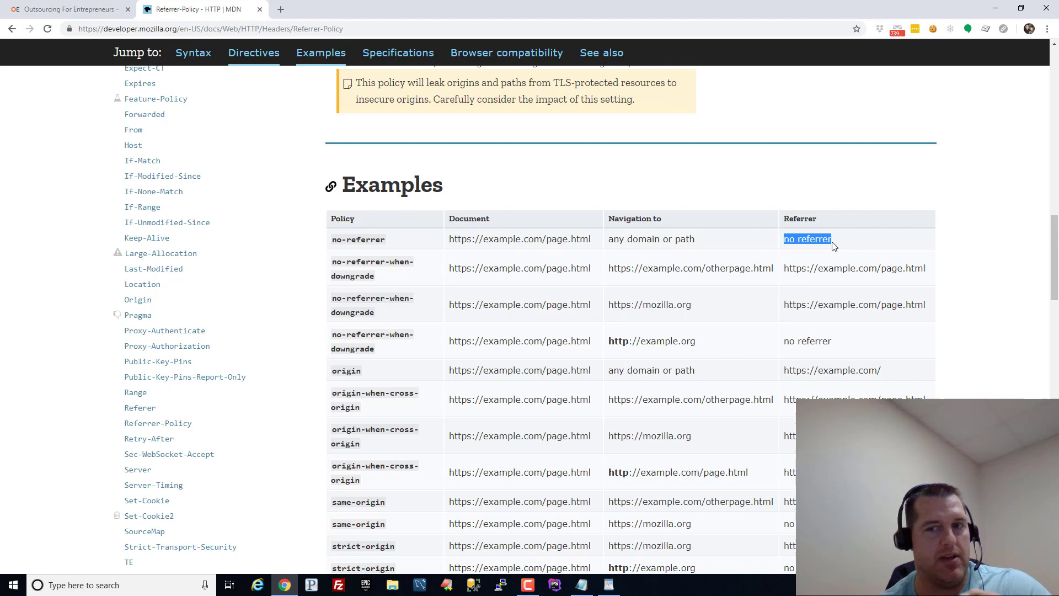
Highlight the article's list of referrer policy values and reach the example tables.
scroll("down", 3)
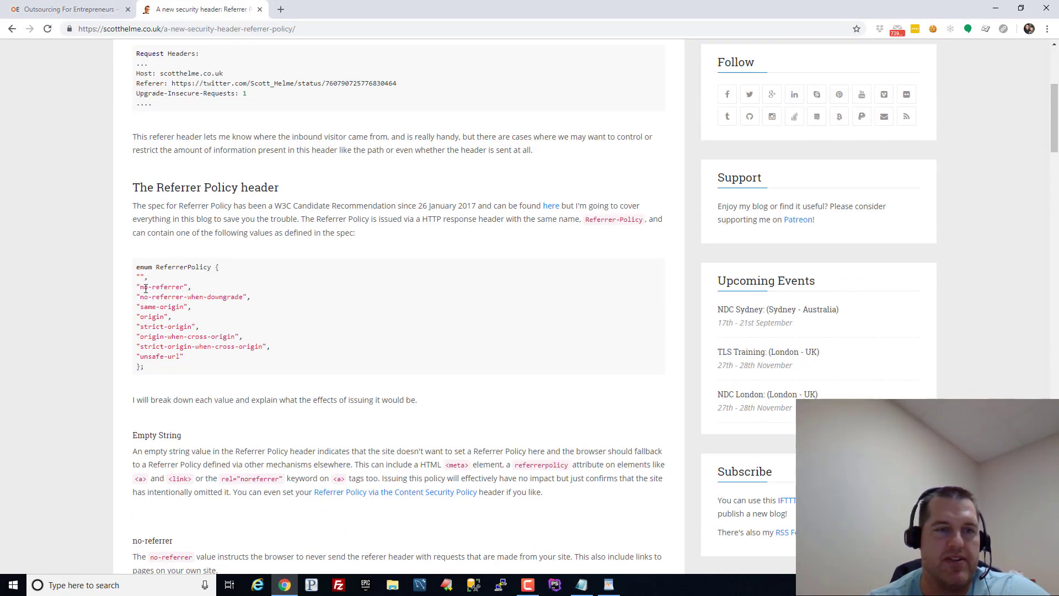
left_click_drag(137, 287, 184, 356)
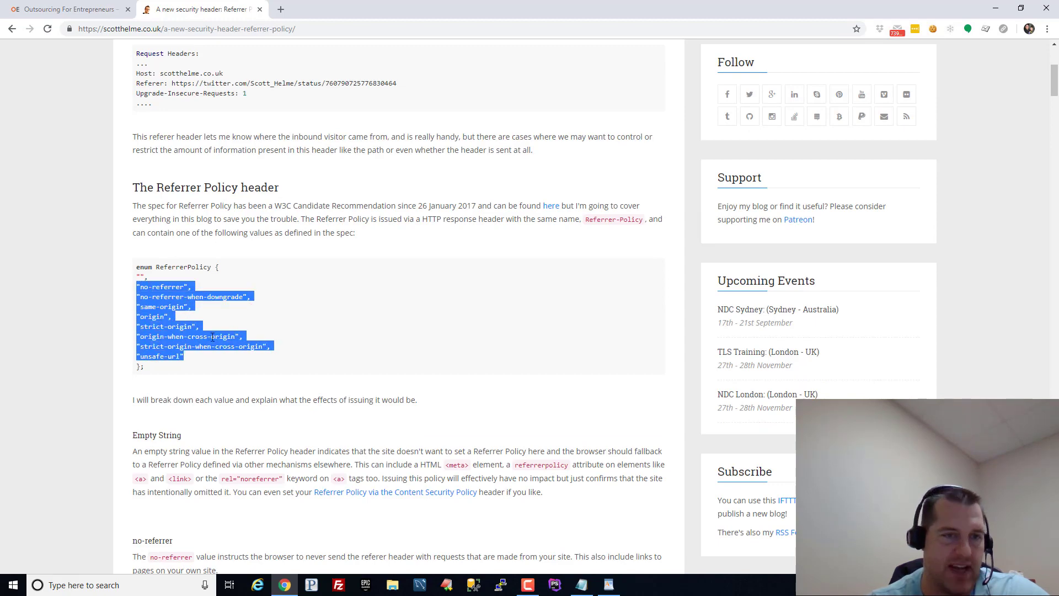
scroll("down", 3)
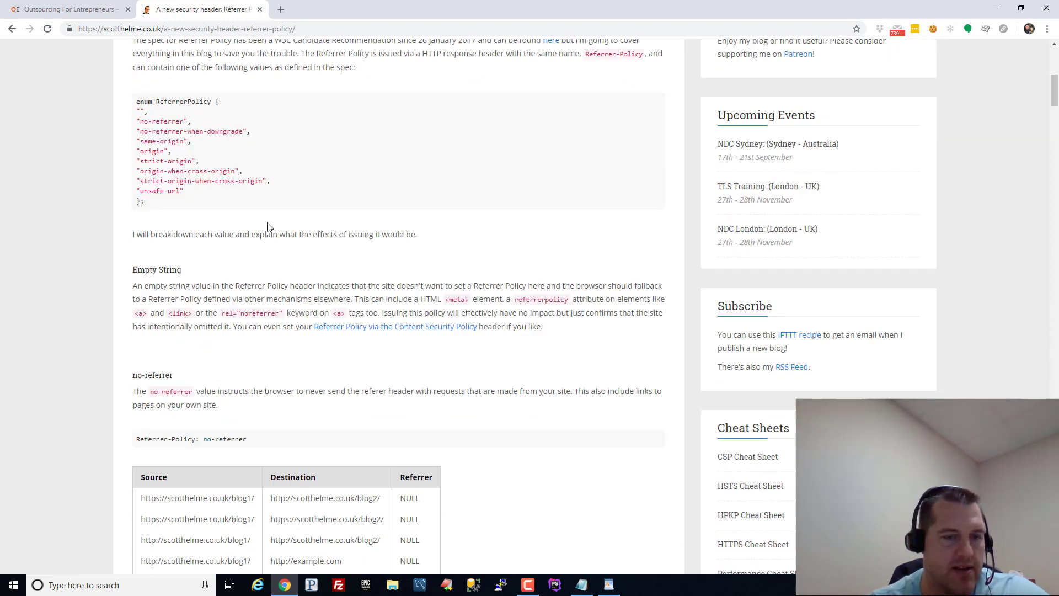
scroll("down", 3)
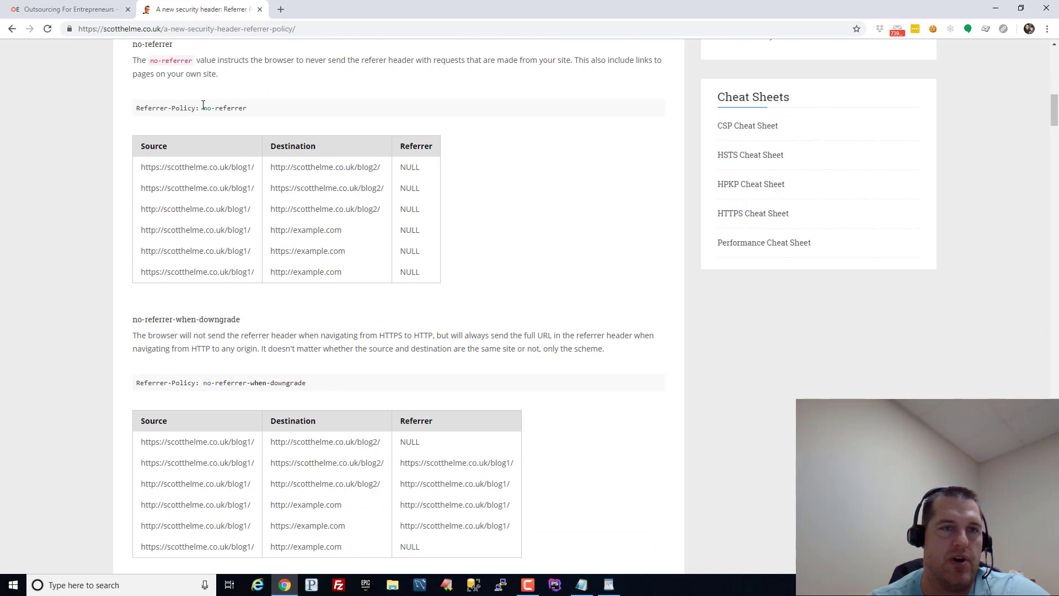
Go over the no-referrer and no-referrer-when-downgrade HTTPS-to-HTTP example rows, then return to the site tab.
double_click(150, 166)
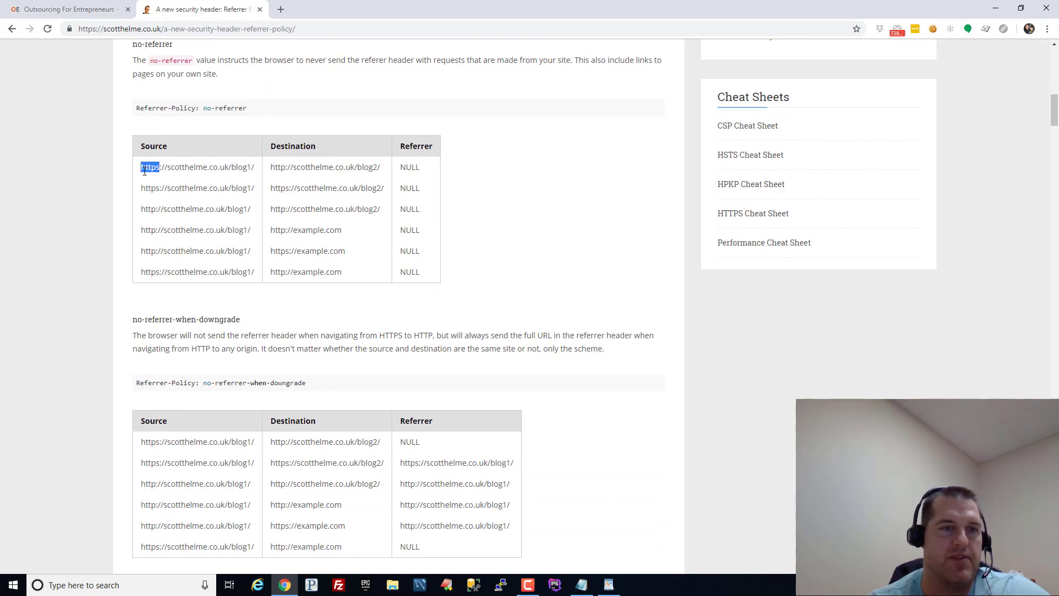
double_click(276, 167)
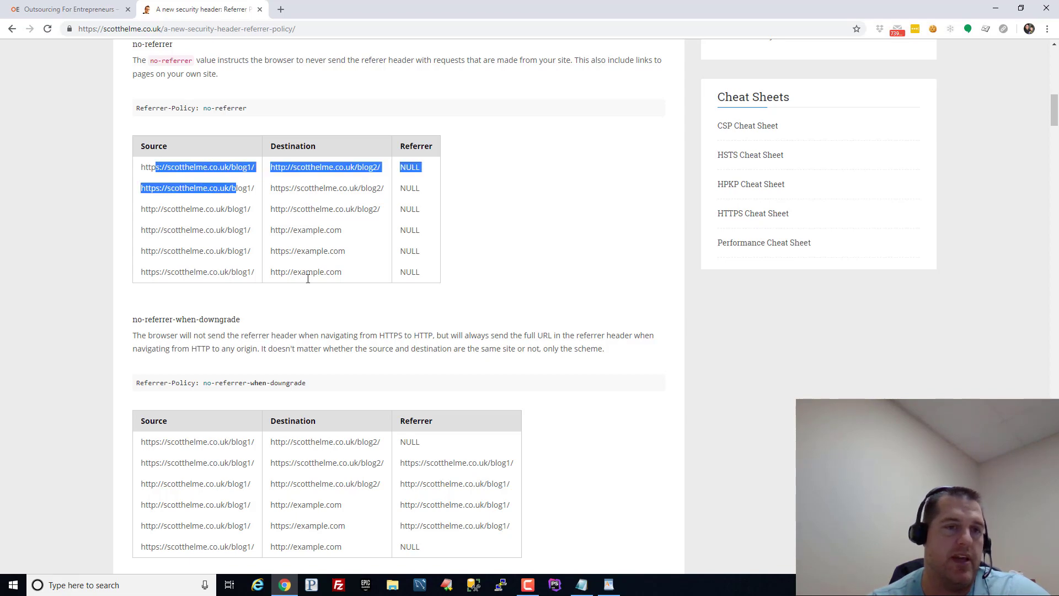
left_click(408, 184)
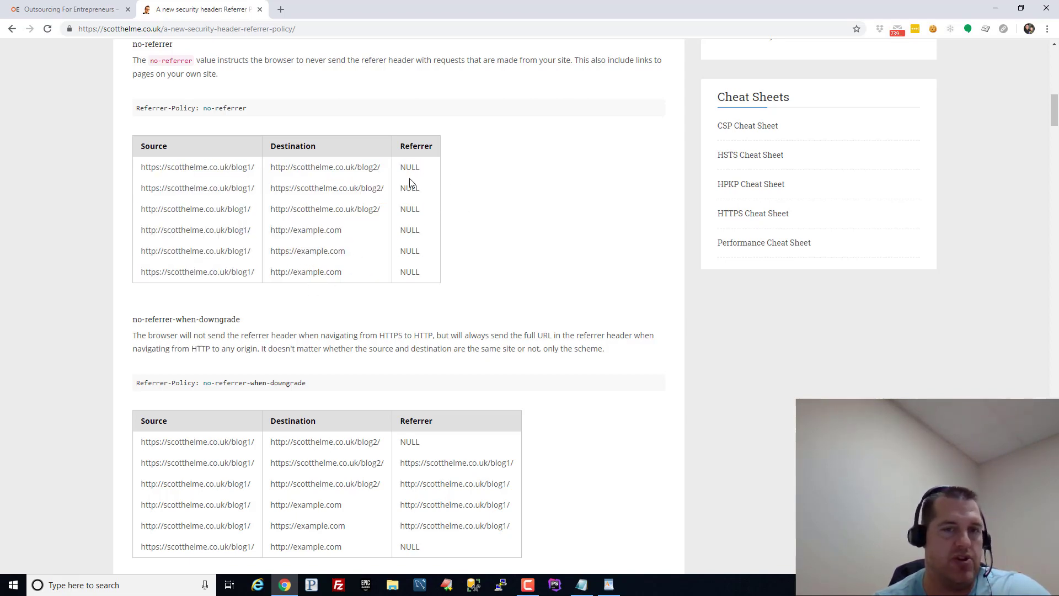
scroll("down", 3)
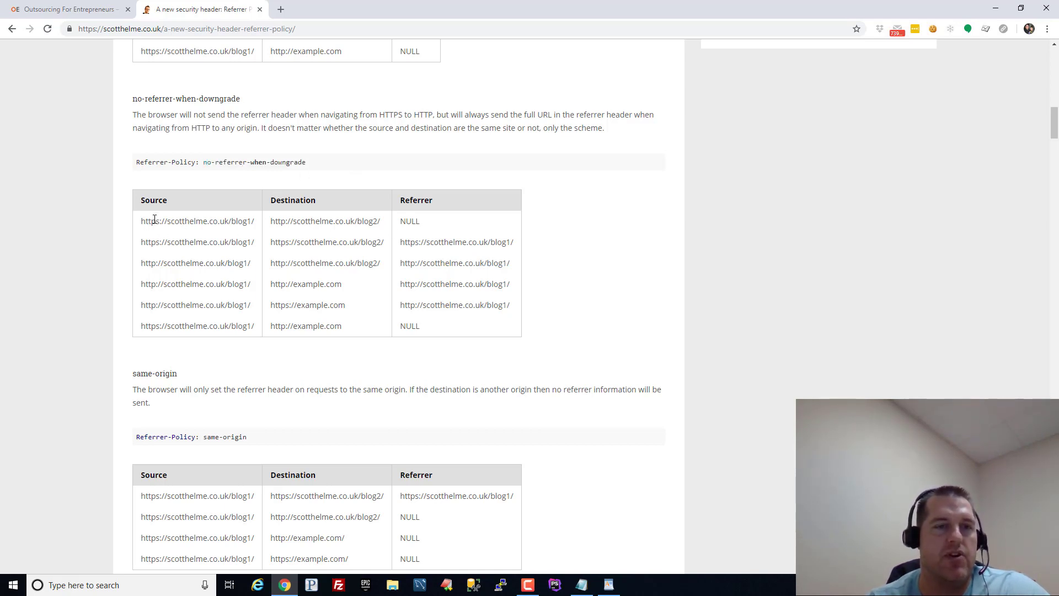
double_click(149, 220)
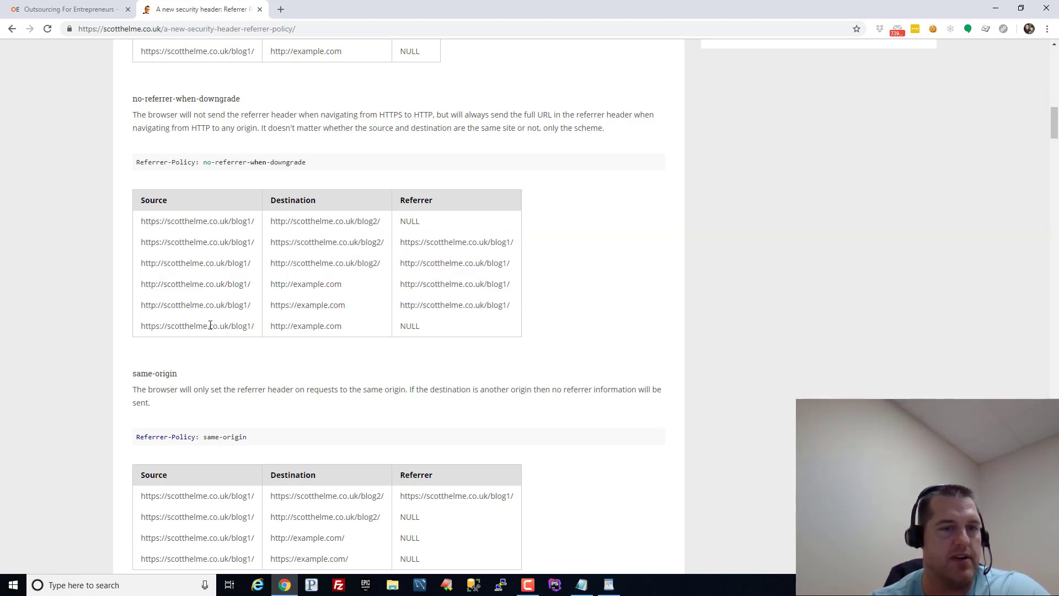
scroll("down", 3)
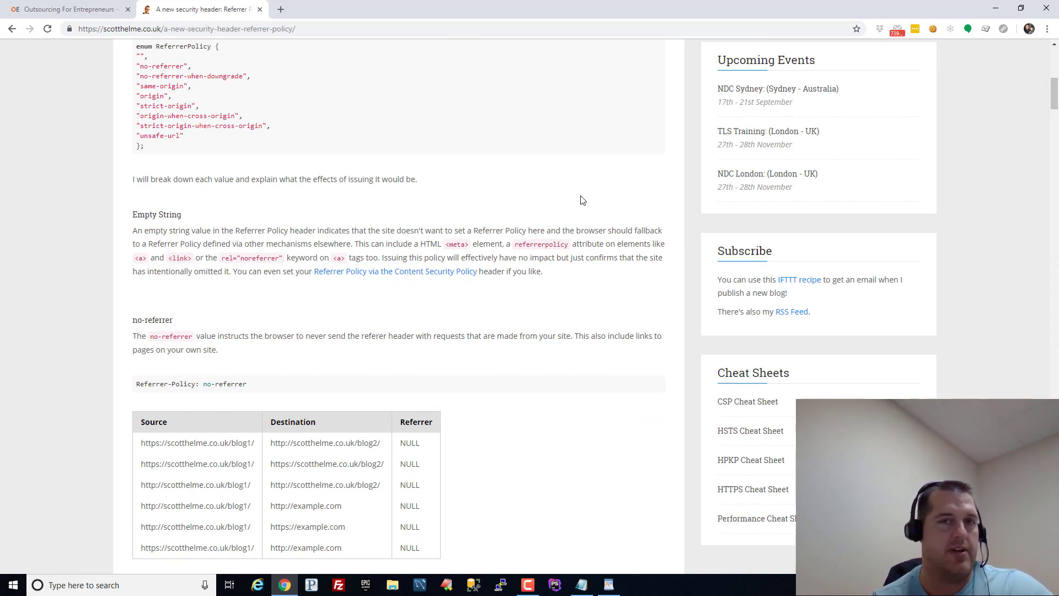
mouse_move(318, 63)
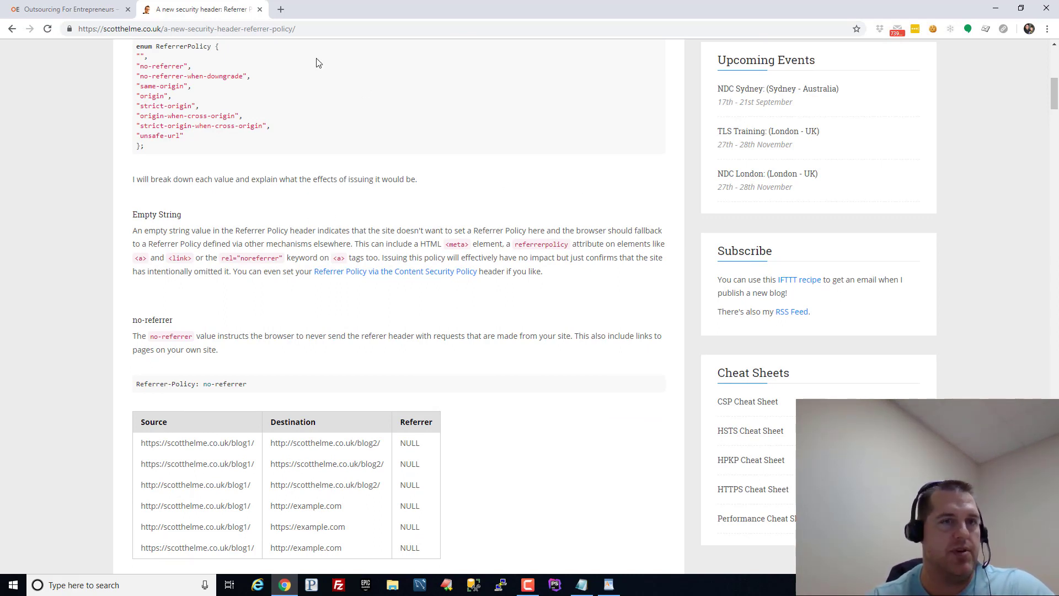
left_click(67, 9)
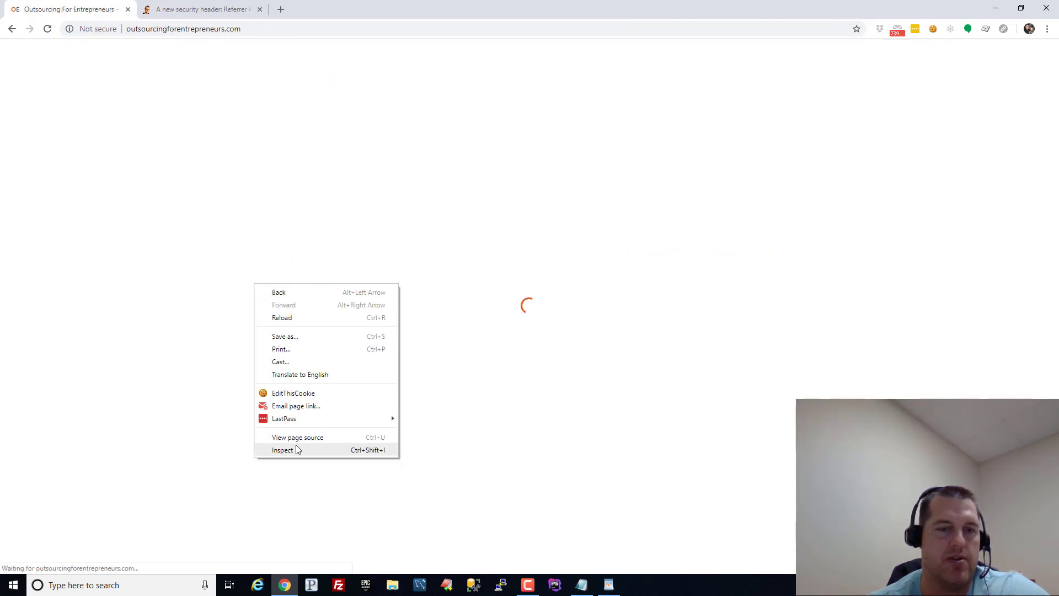
Show the homepage document request headers with Referrer Policy no-referrer-when-downgrade.
left_click(283, 450)
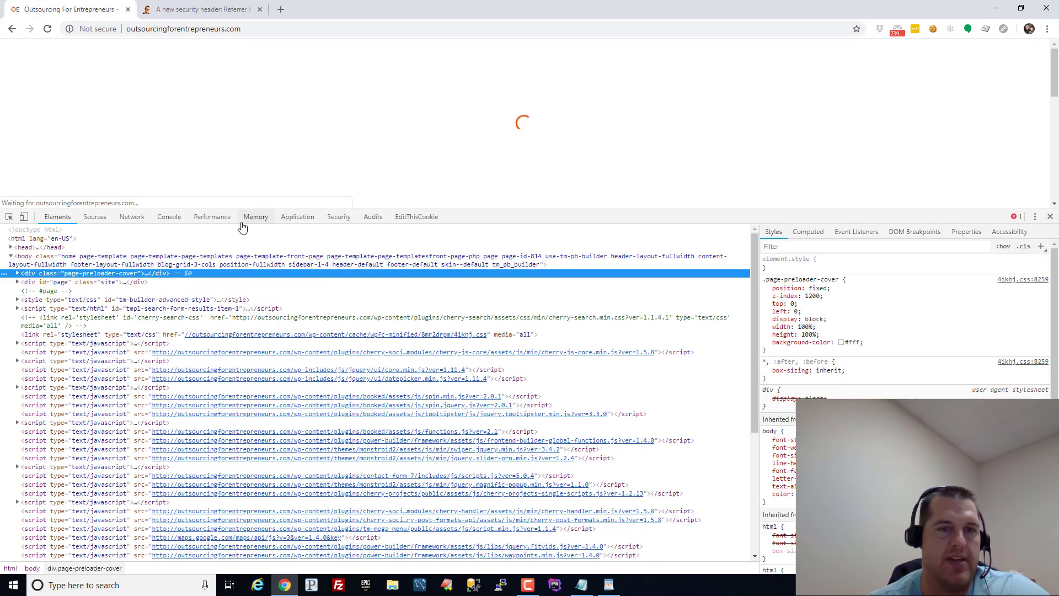
left_click(131, 216)
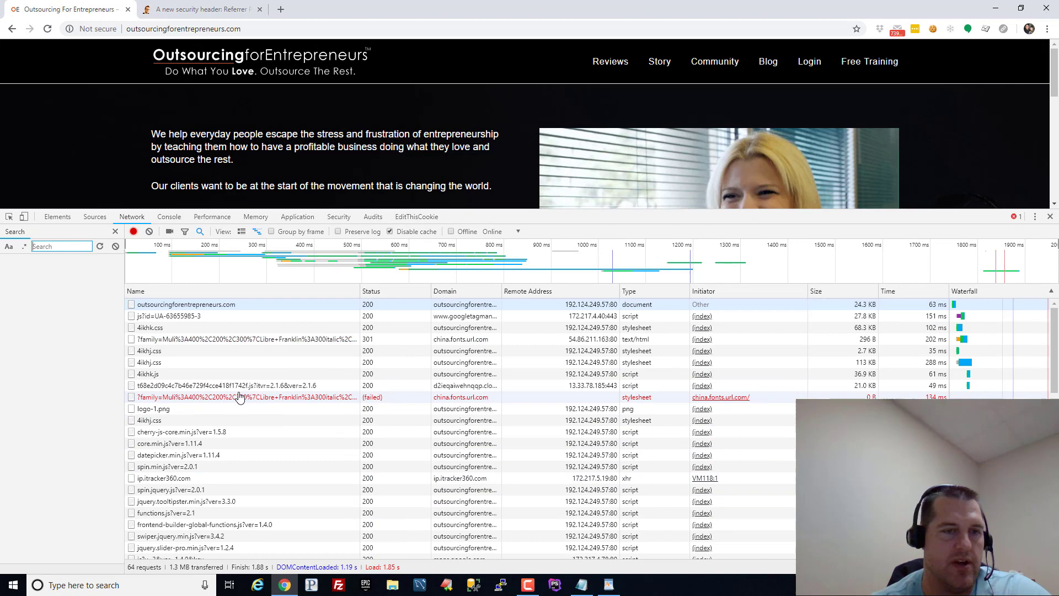
left_click(183, 304)
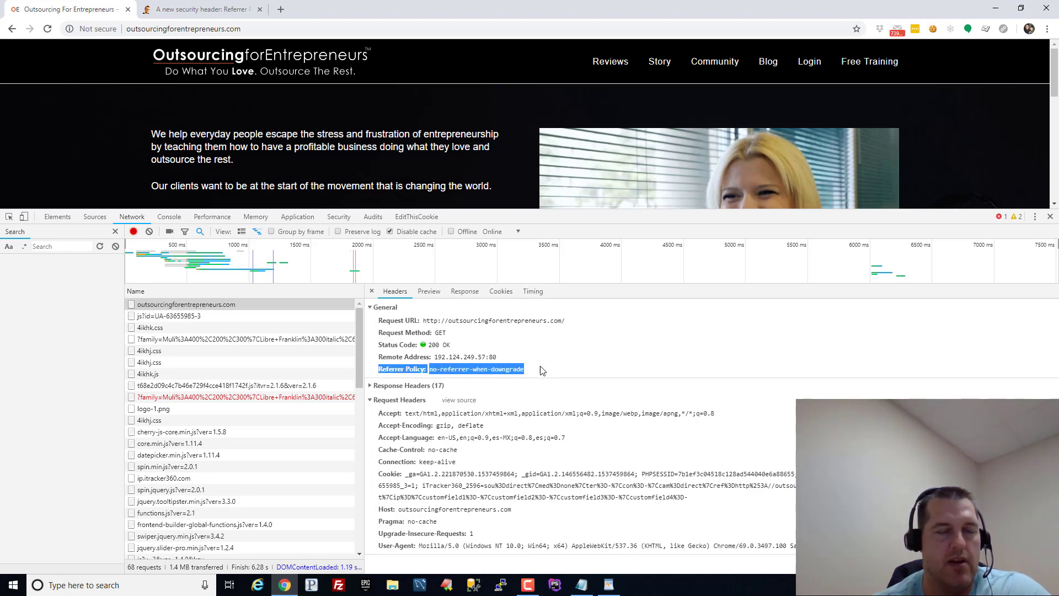
mouse_move(597, 369)
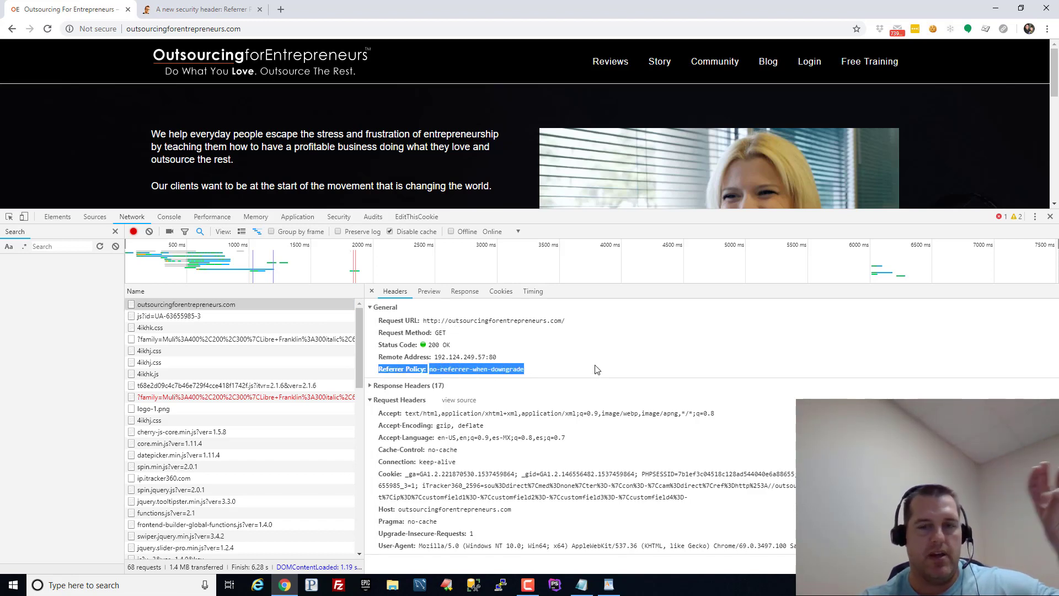
mouse_move(606, 367)
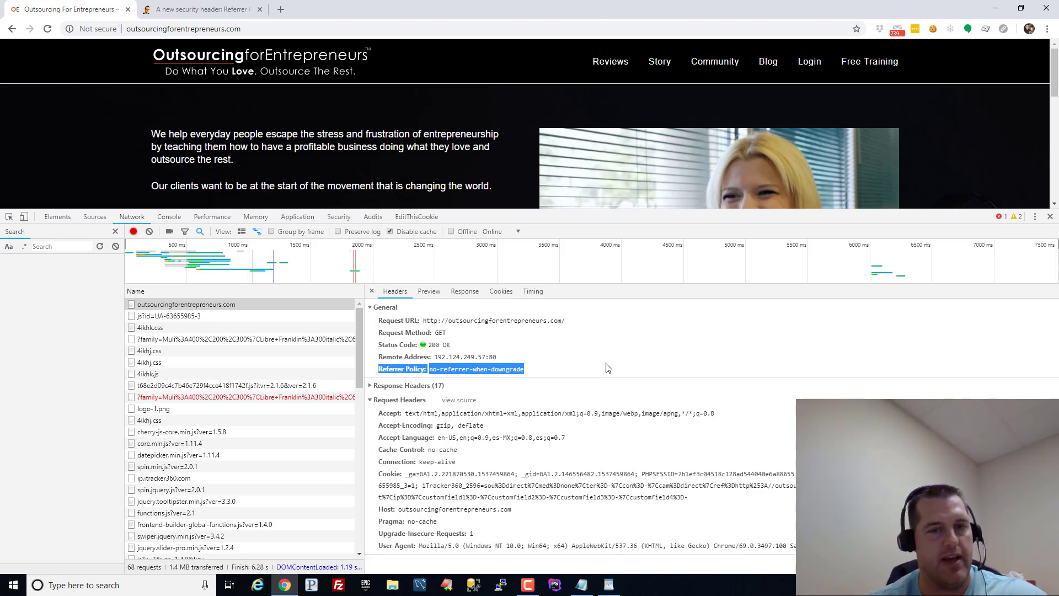
left_click(371, 385)
type("face")
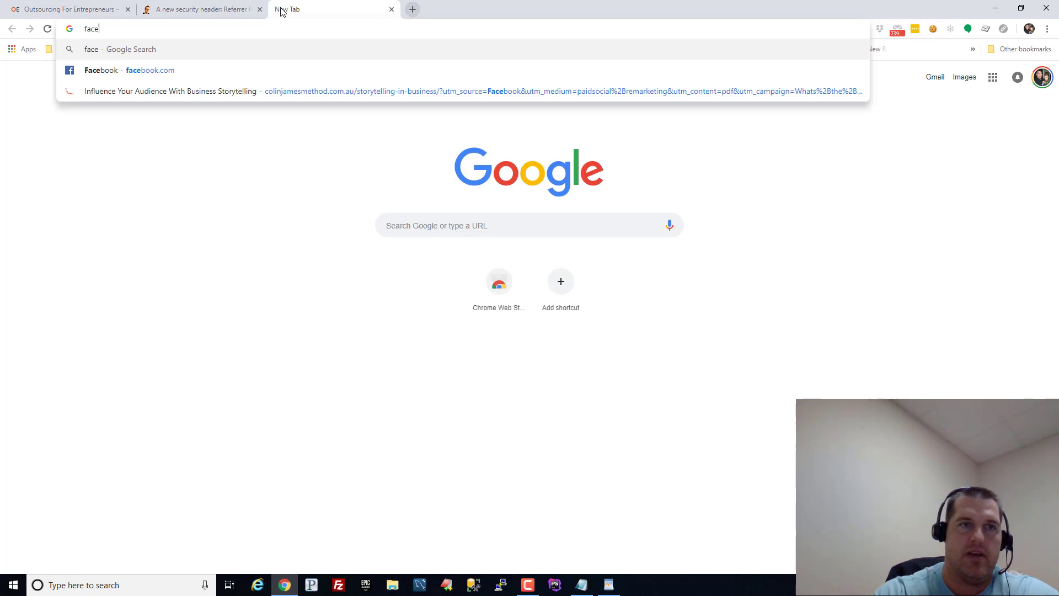
Reach the Facebook profile and follow the post's outsourcingforentrepreneurs.com link.
left_click(130, 70)
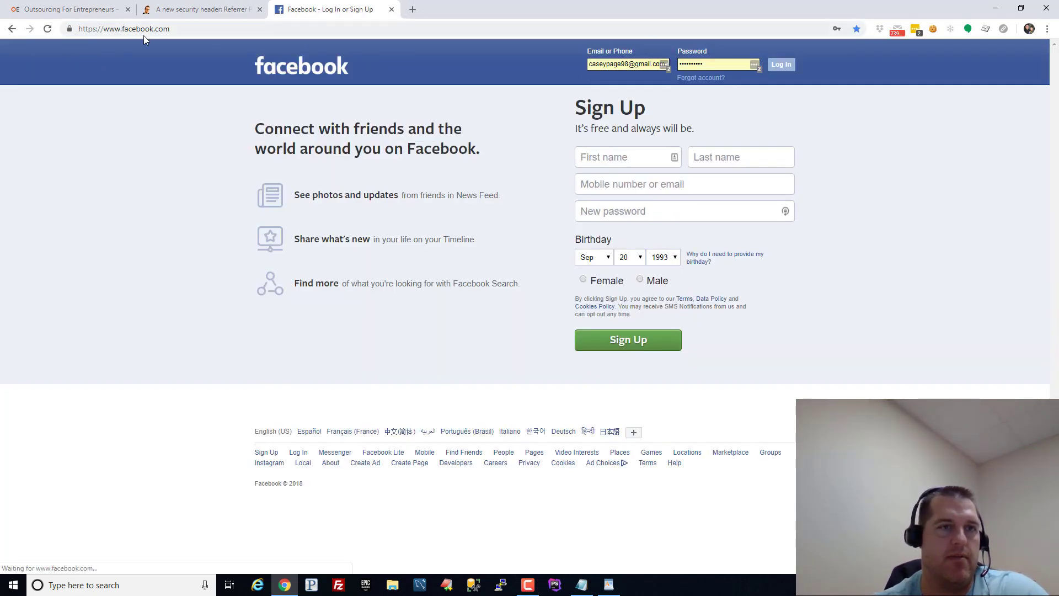
left_click(780, 64)
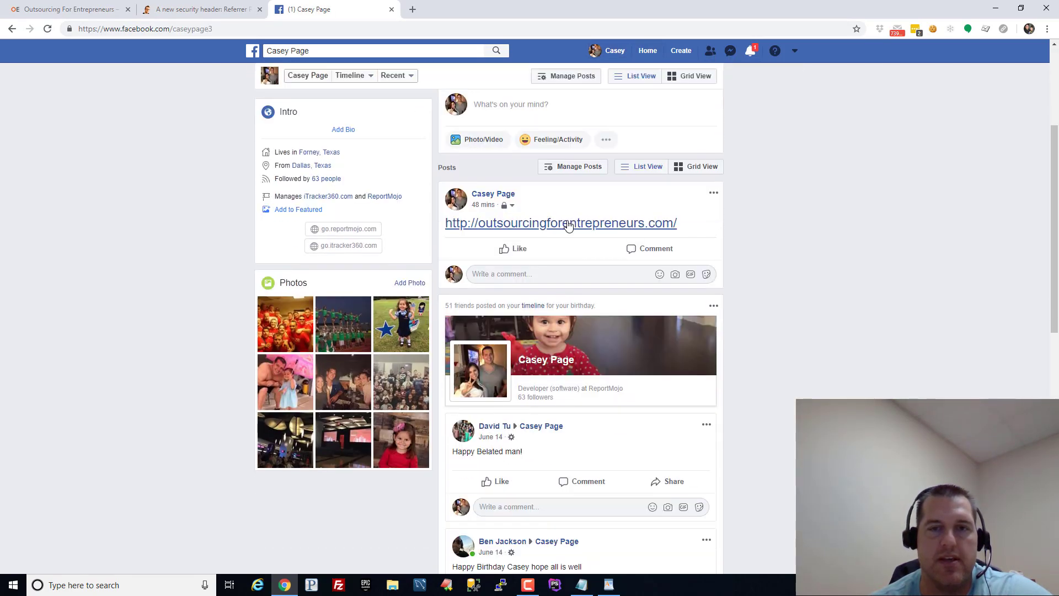
left_click(561, 223)
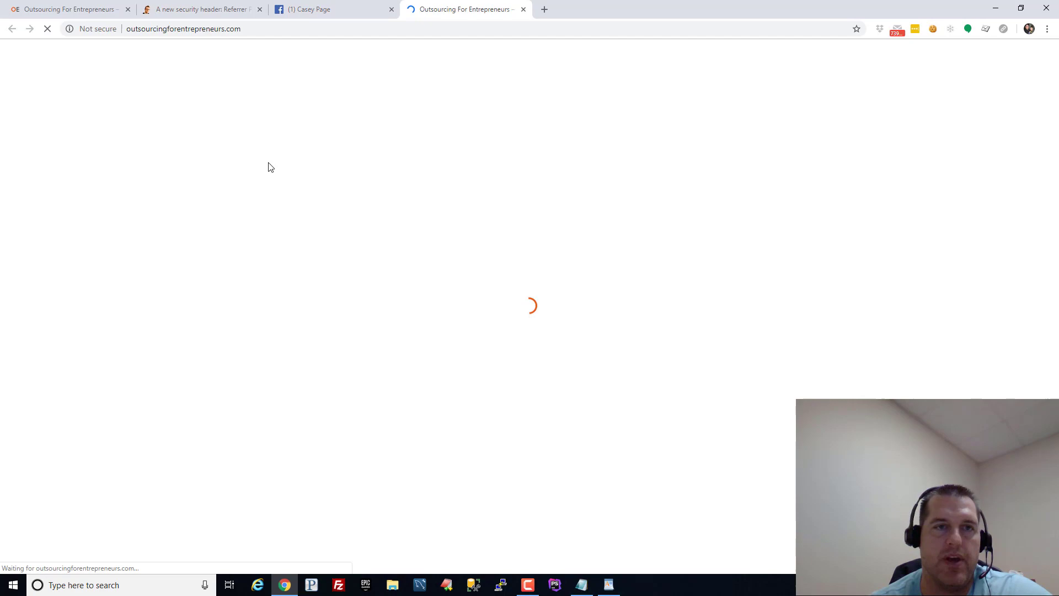
Show the document request's Referrer Policy origin-when-cross-origin in the Network headers.
key("F12")
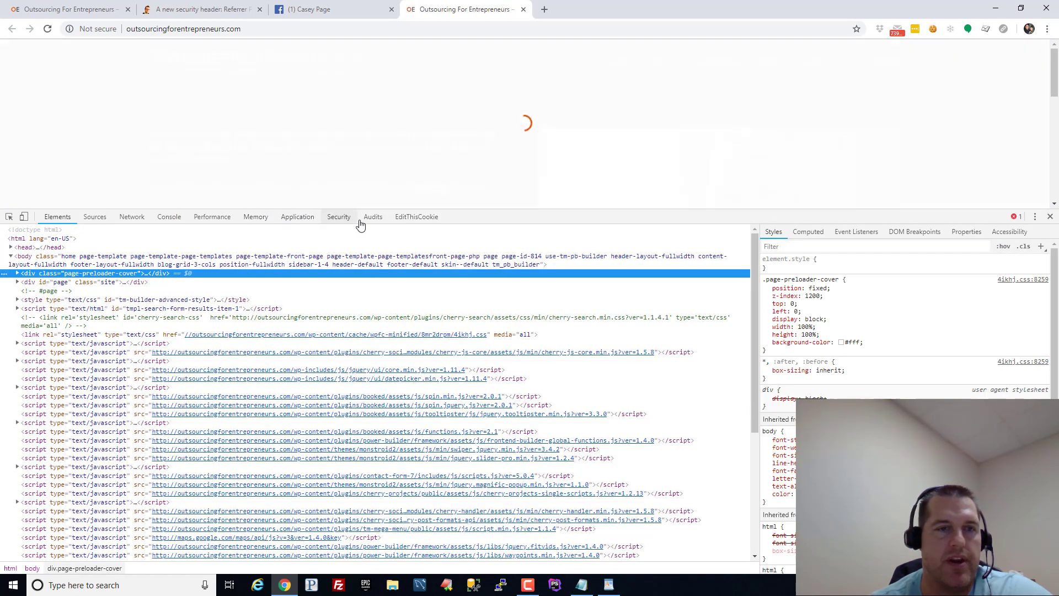
left_click(131, 216)
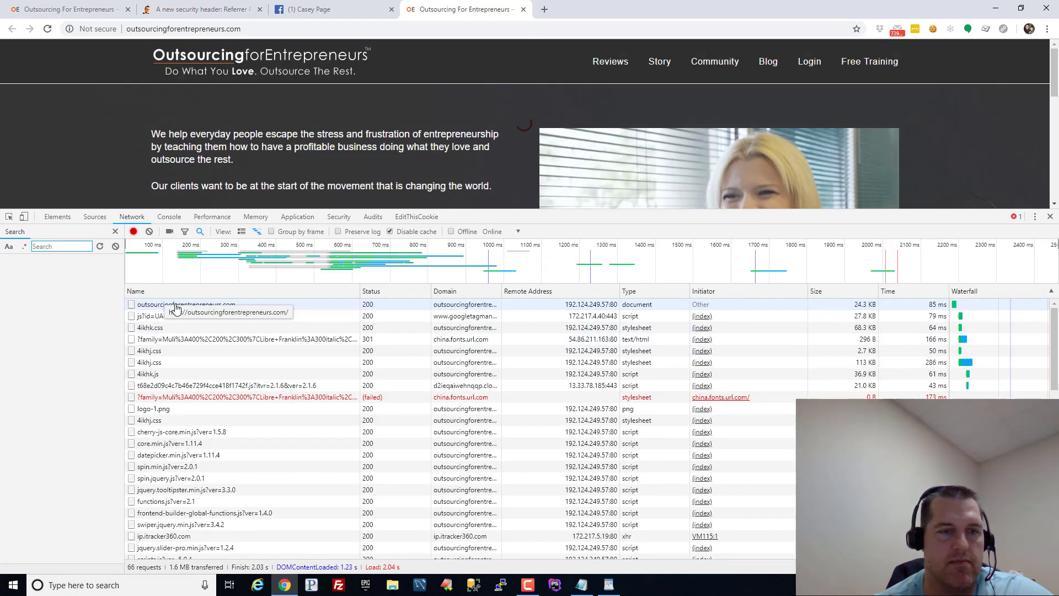
left_click(186, 305)
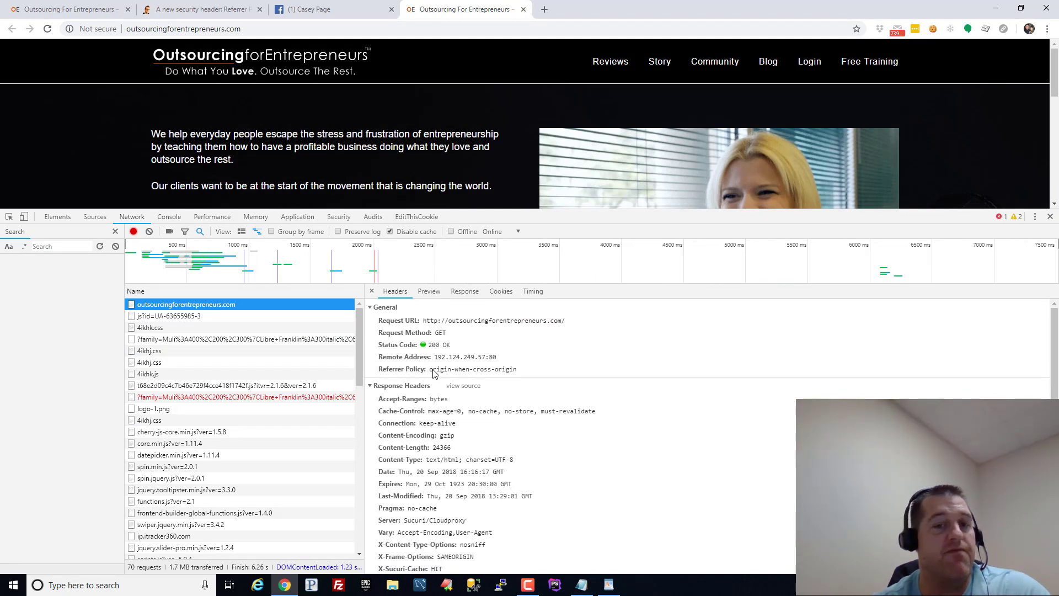
double_click(450, 368)
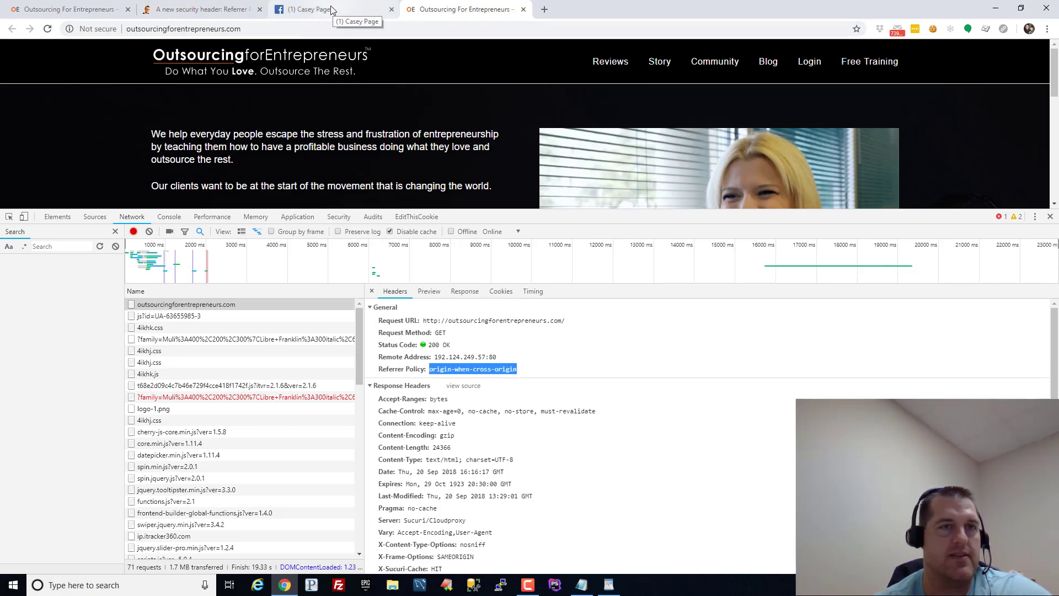
left_click(318, 8)
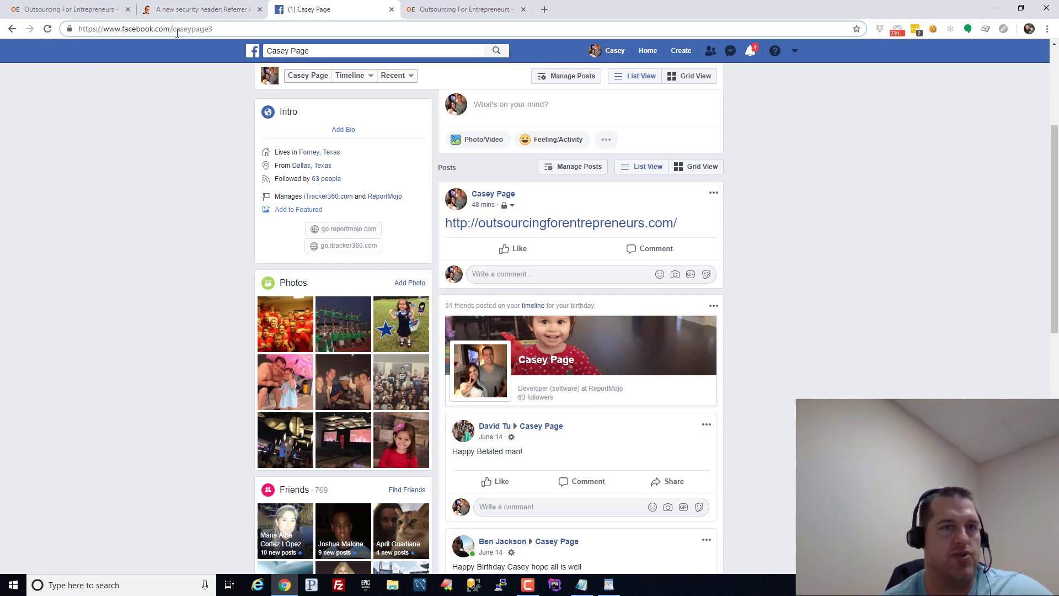
double_click(194, 29)
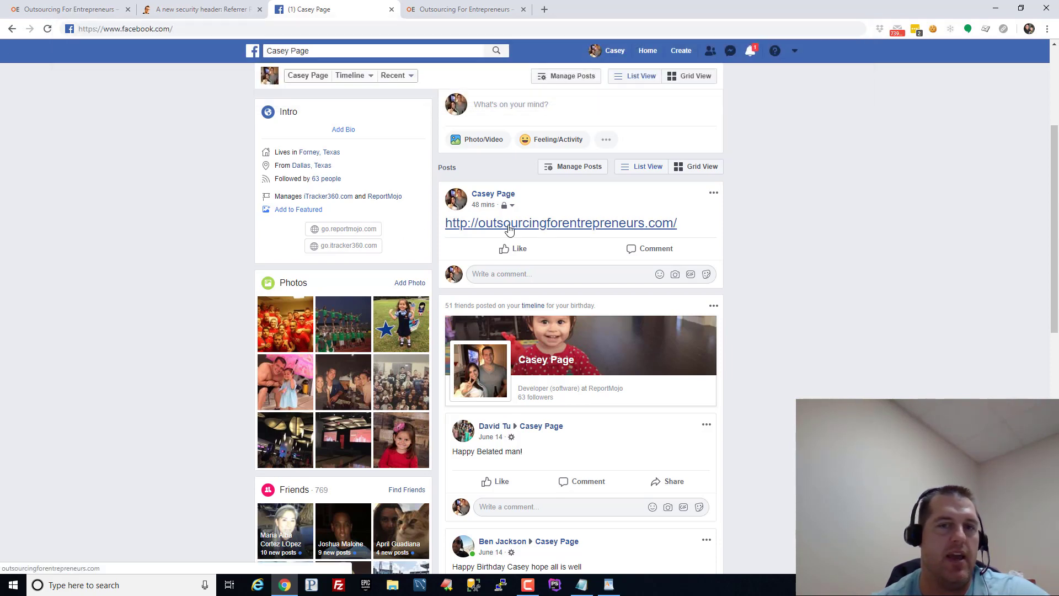
mouse_move(510, 228)
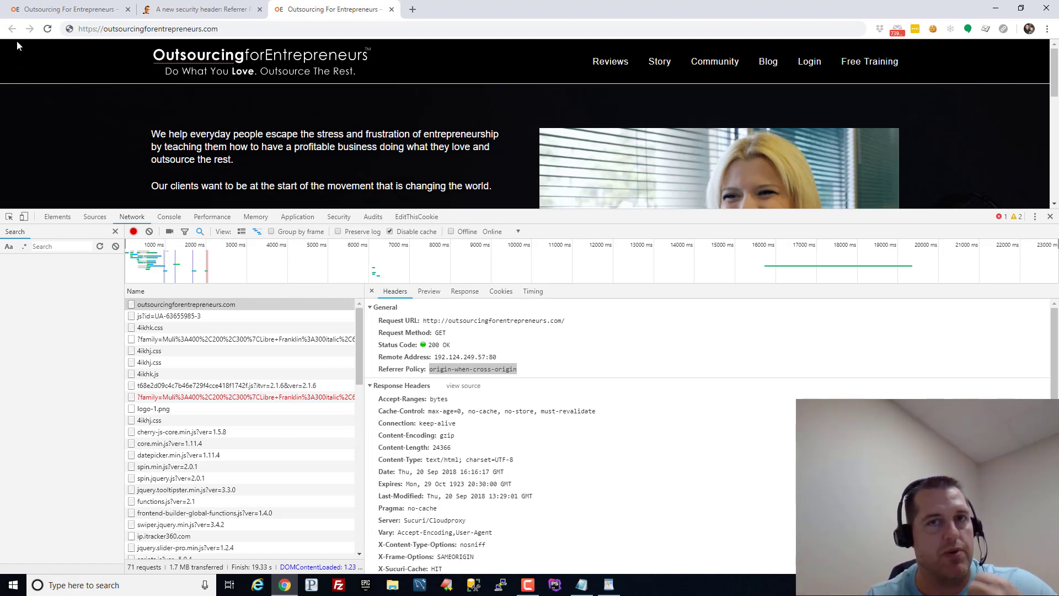
mouse_move(490, 76)
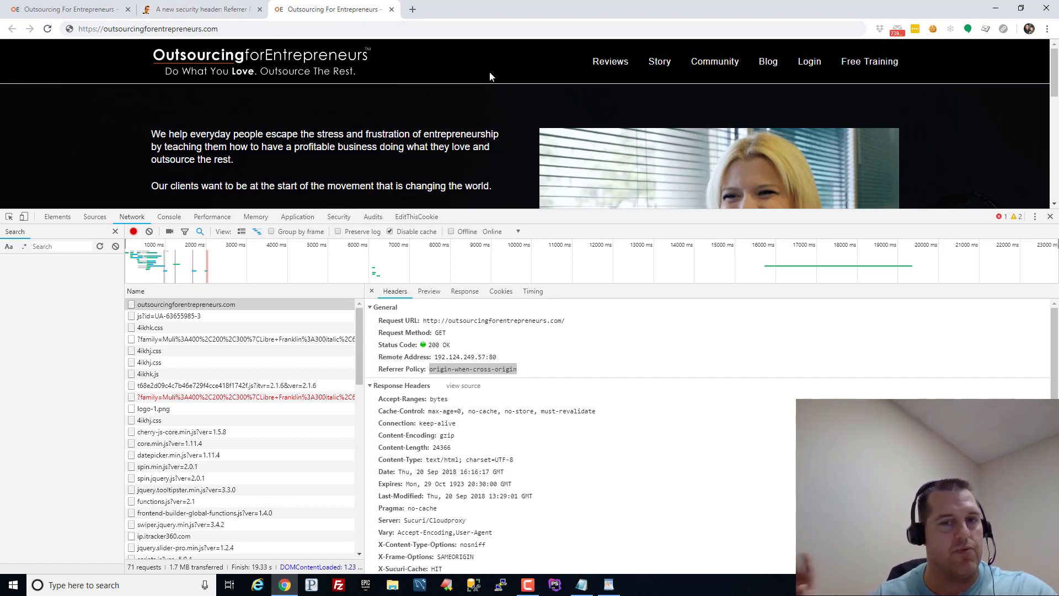